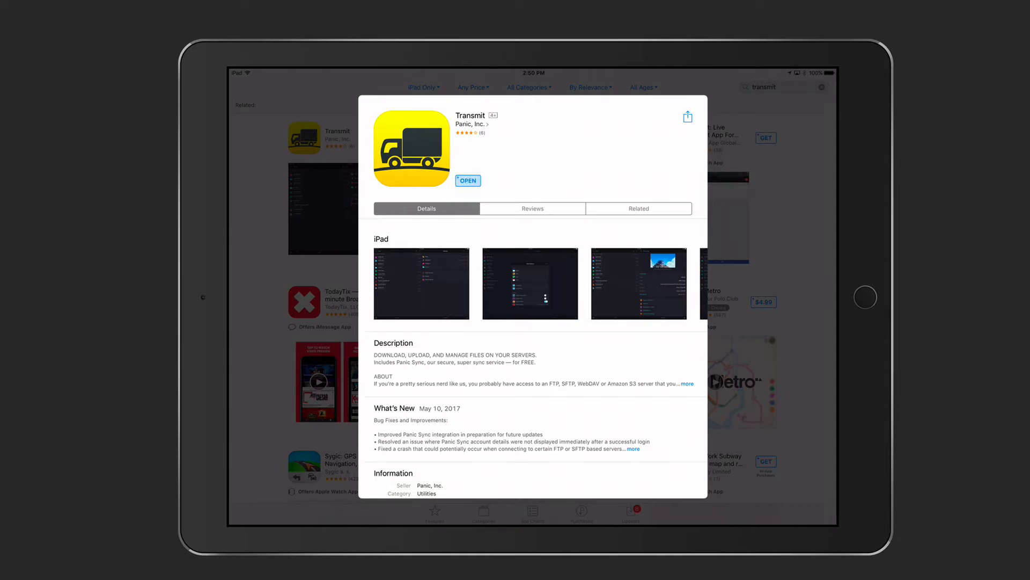
# Step: Launch Transmit from its App Store page to reach the Documents and empty Servers panes
pyautogui.click(467, 181)
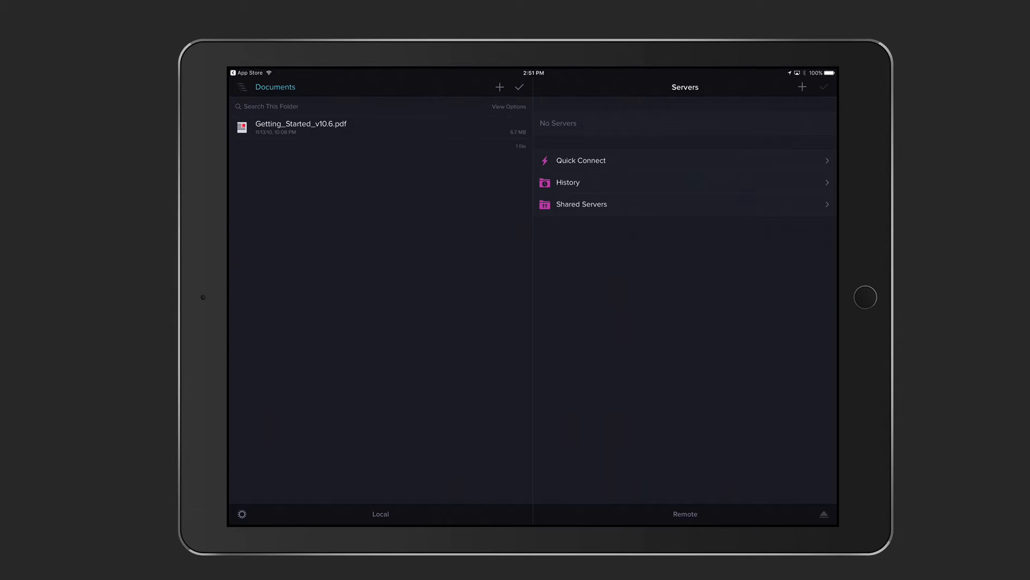
# Step: Review Panic Sync and Touch ID & Passcode settings, authenticating, then return to the settings list
pyautogui.click(242, 513)
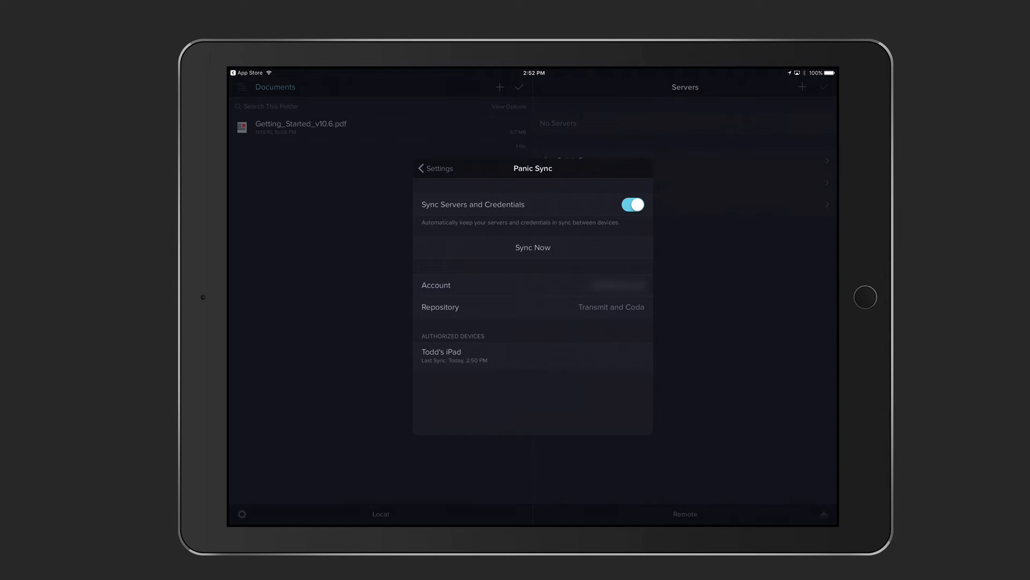
pyautogui.click(434, 168)
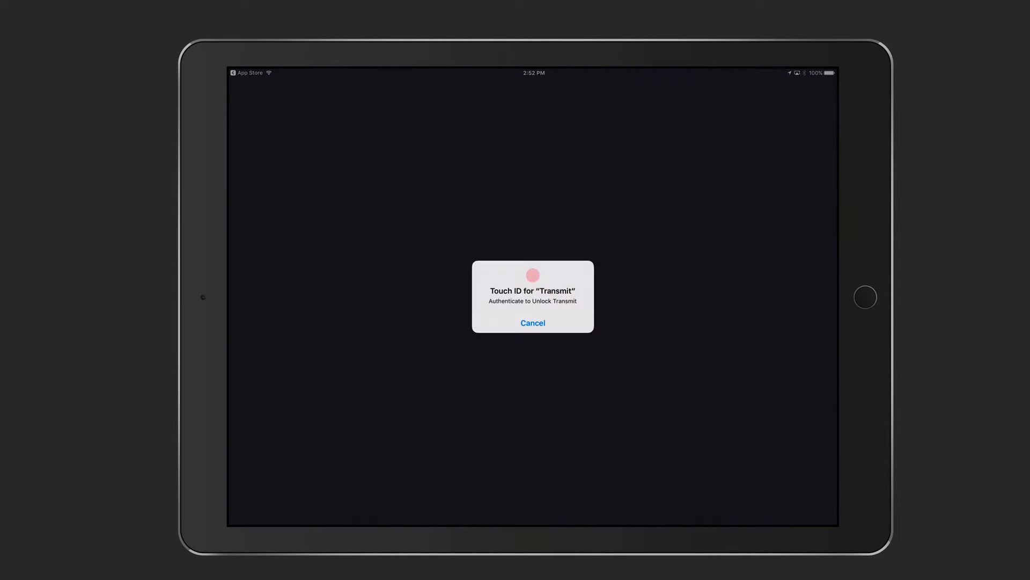
pyautogui.click(533, 323)
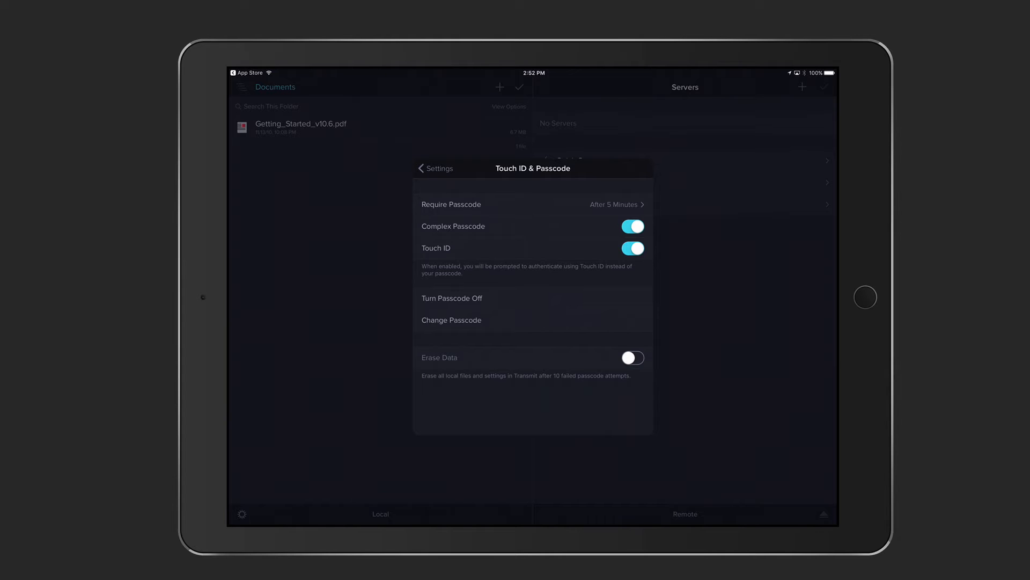
pyautogui.click(434, 168)
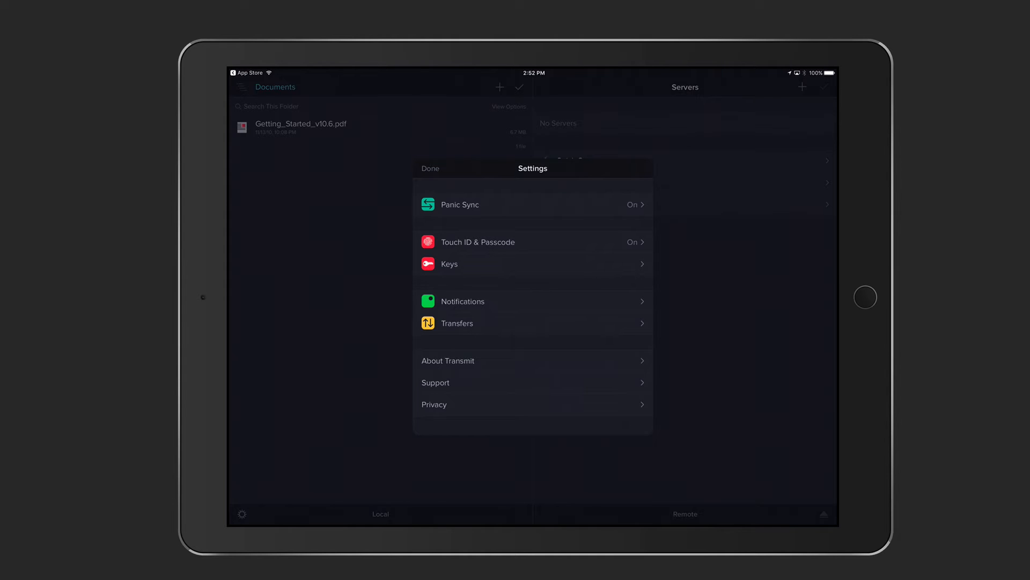
# Step: Begin generating a new SSH key from the Keys page with nickname 'Test'
pyautogui.click(533, 264)
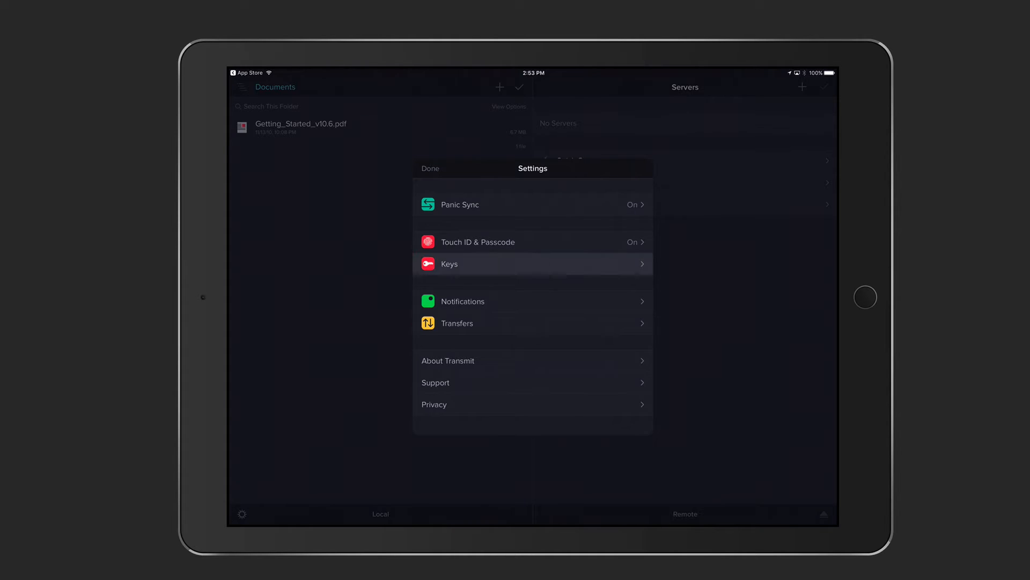
pyautogui.click(532, 264)
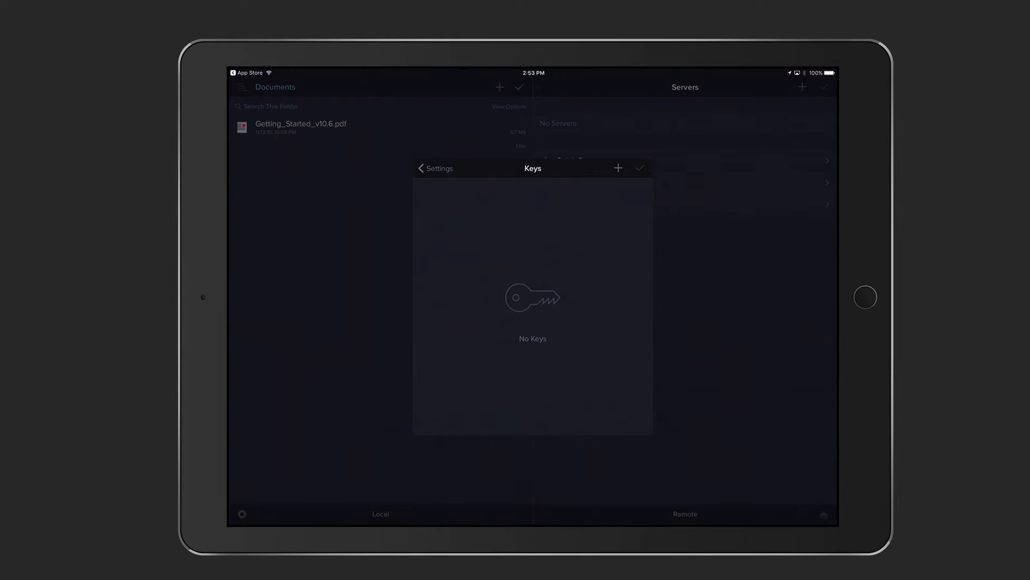
pyautogui.click(617, 167)
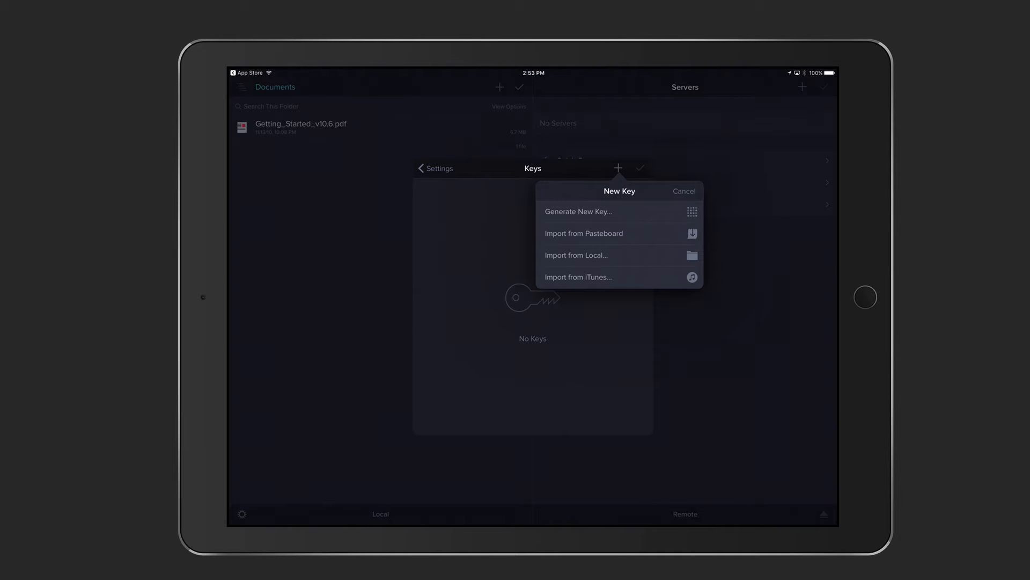
pyautogui.click(577, 211)
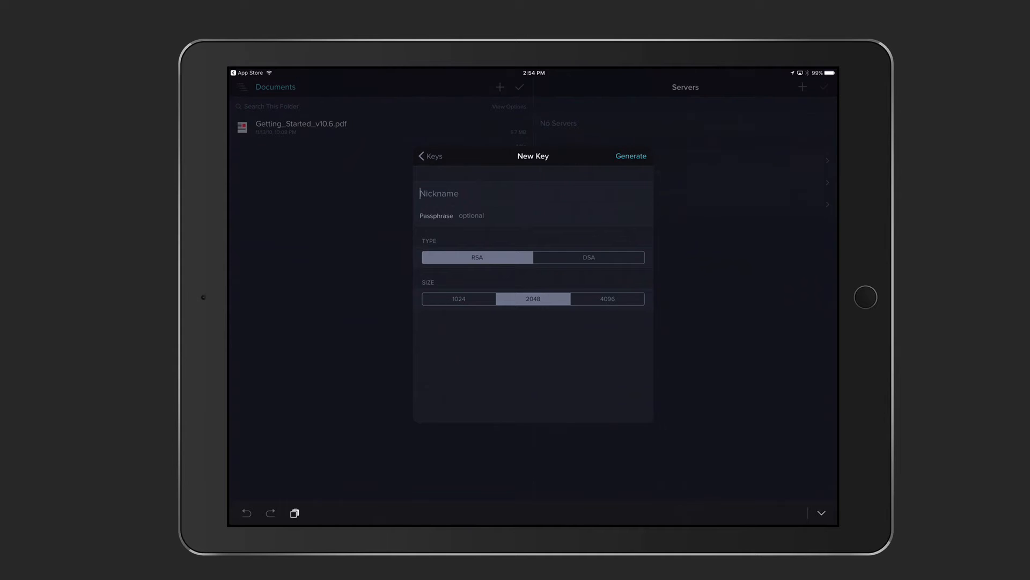
pyautogui.write('Test')
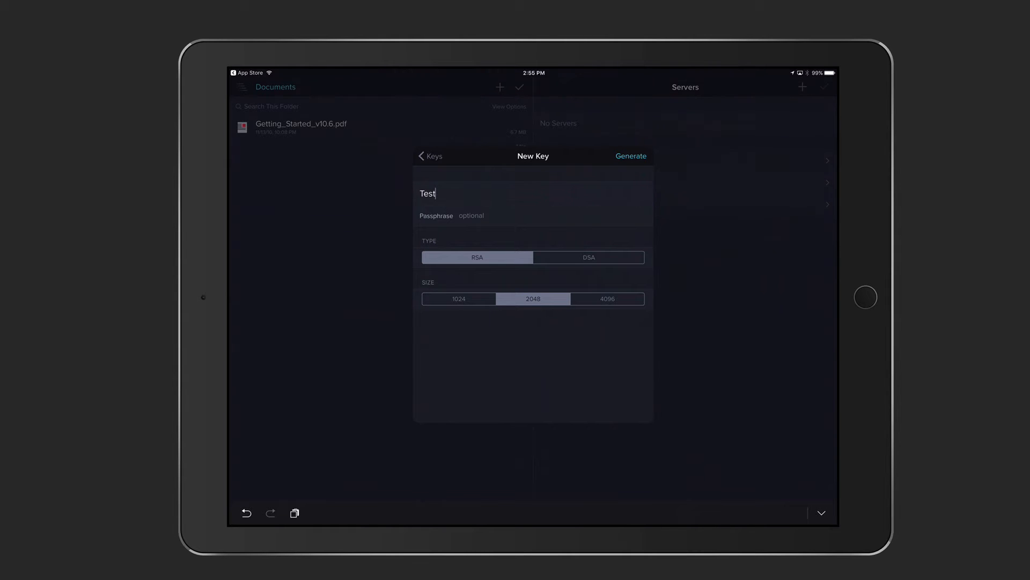
# Step: Keep the key as RSA 2048 after toggling DSA and 4096, then generate the Test key
pyautogui.click(588, 256)
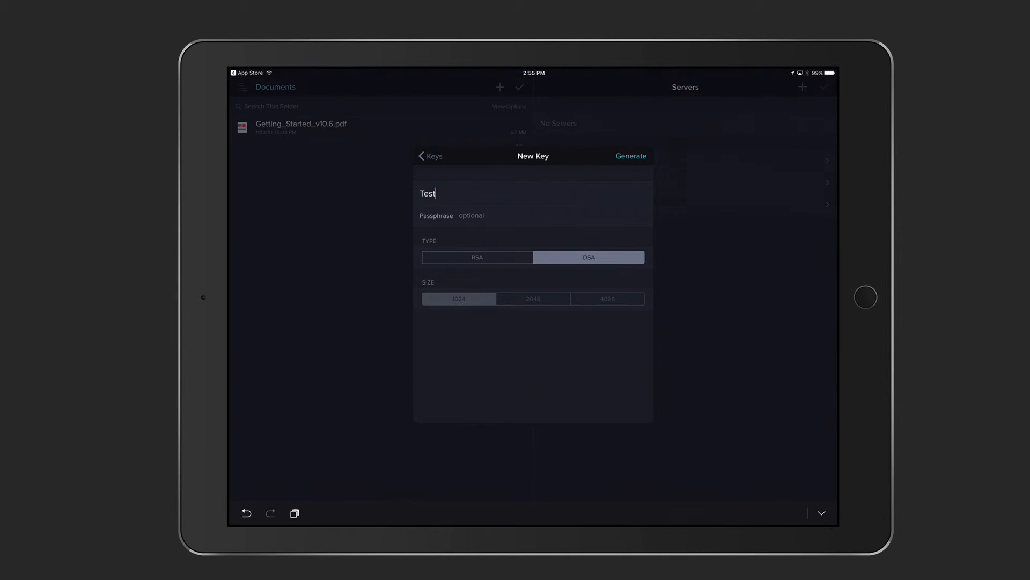
pyautogui.click(476, 256)
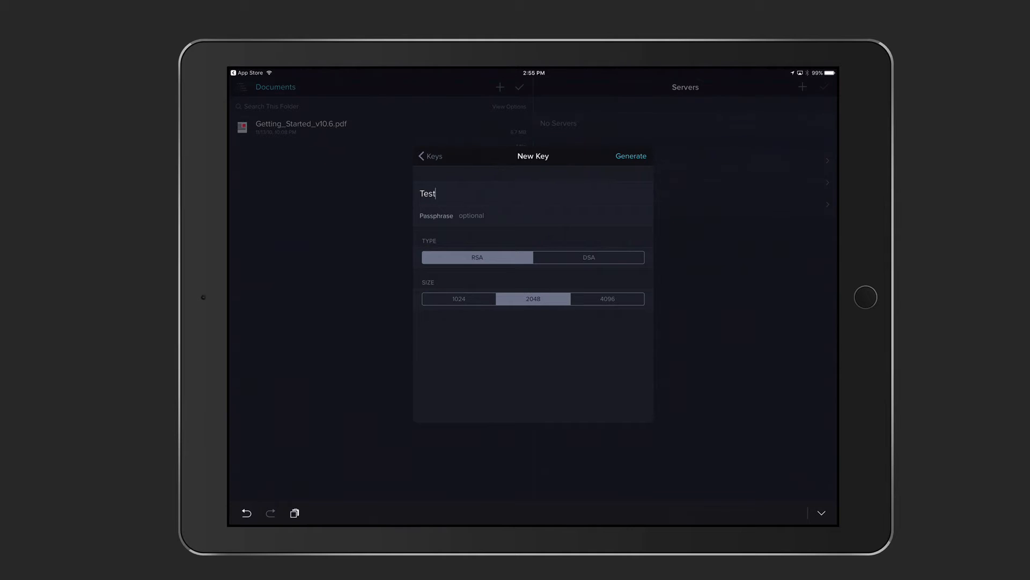
pyautogui.click(607, 298)
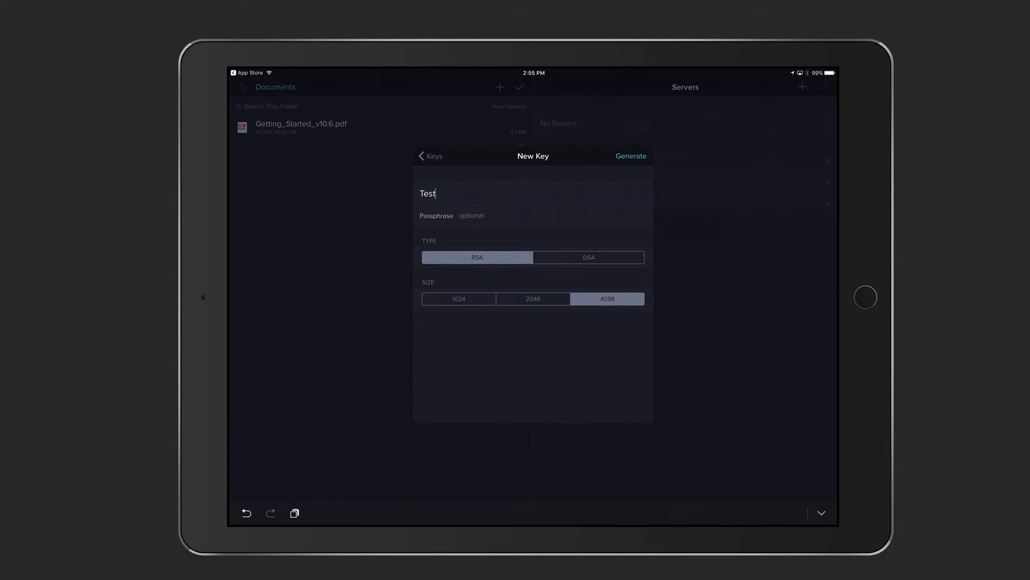
pyautogui.click(533, 299)
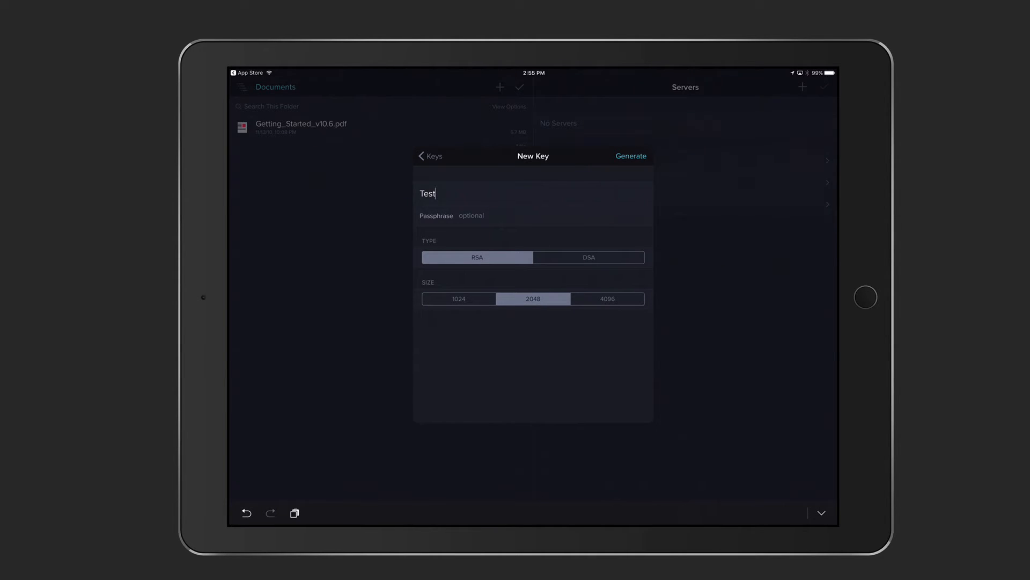
pyautogui.click(630, 156)
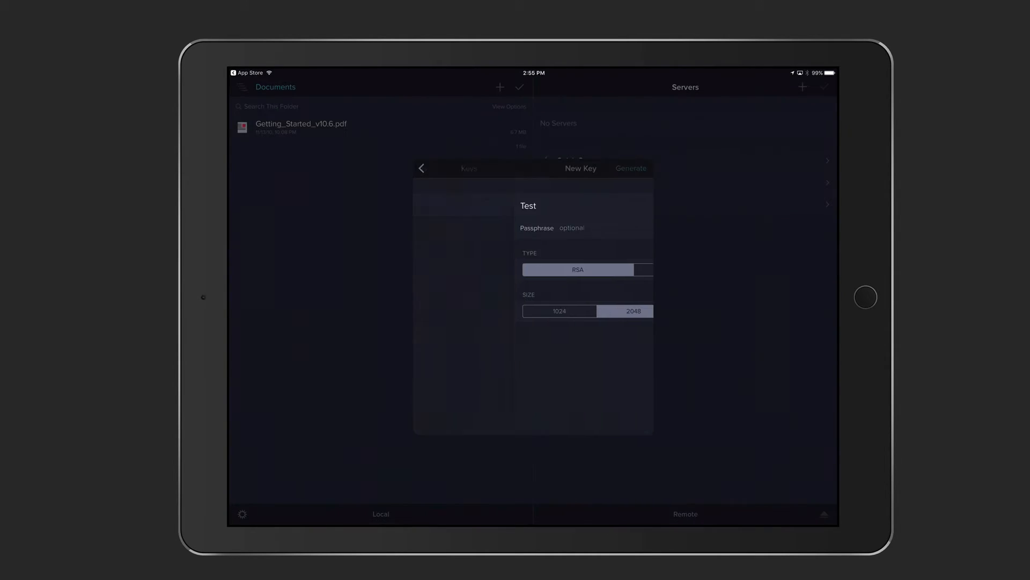
pyautogui.click(630, 167)
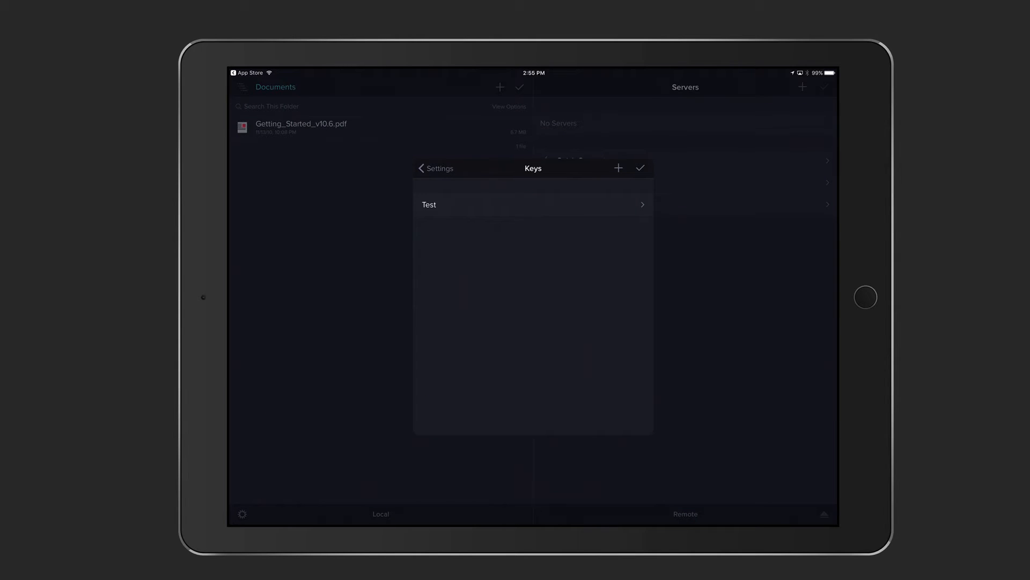
# Step: Review notification alerts and the Downloading Files conflict choice (Ask), then return to Settings
pyautogui.click(532, 204)
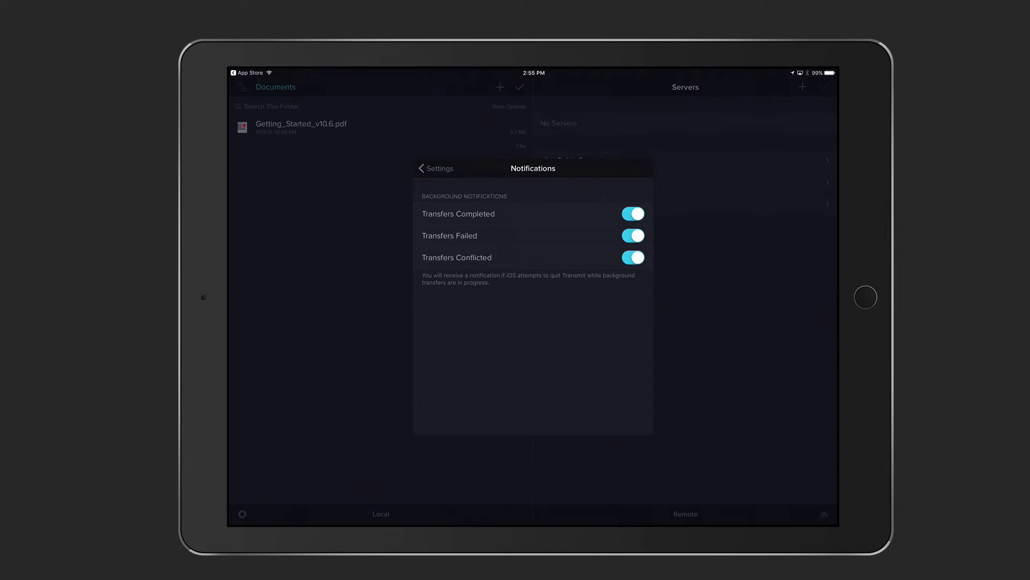
pyautogui.click(435, 168)
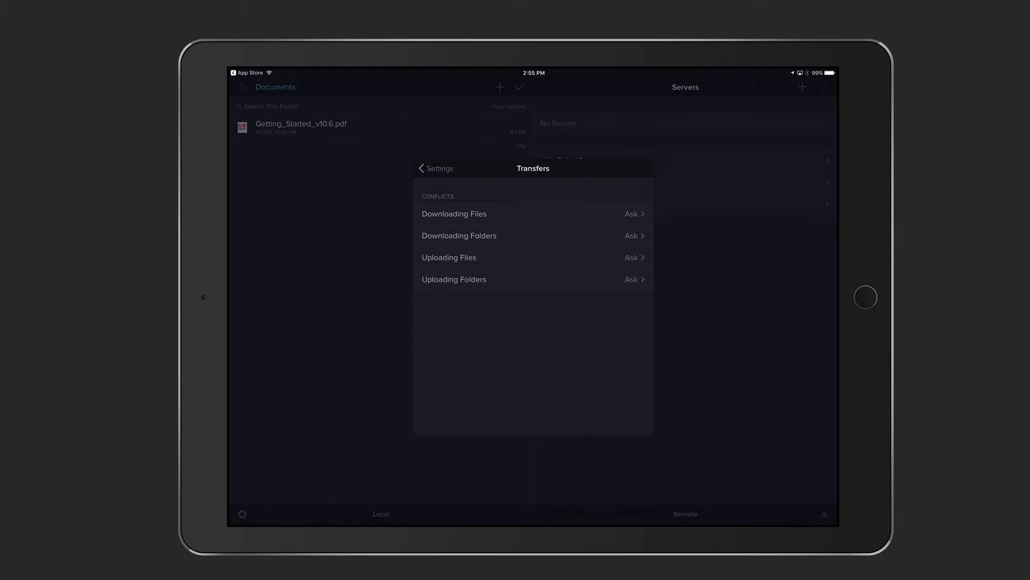
pyautogui.click(453, 213)
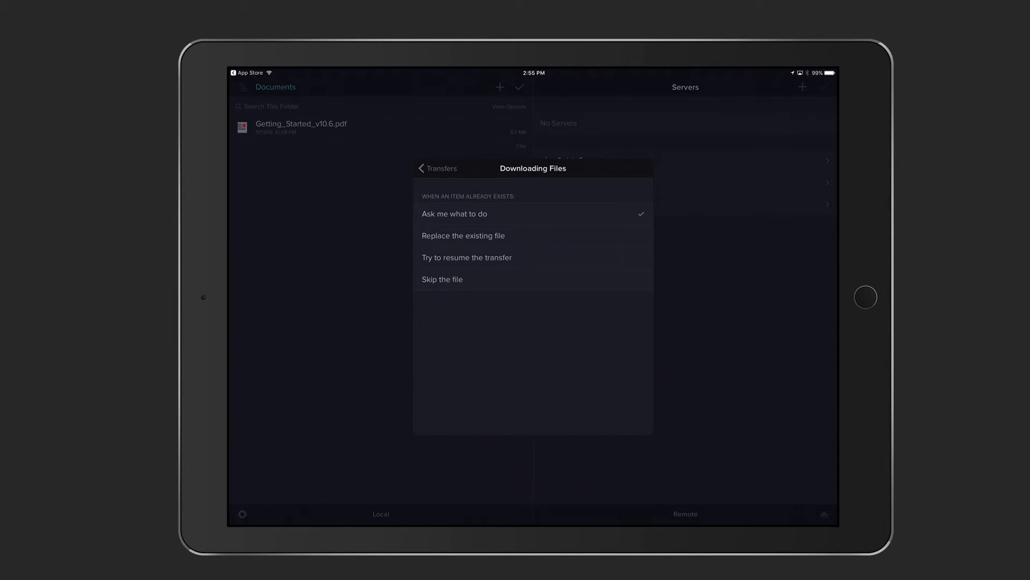
pyautogui.click(436, 168)
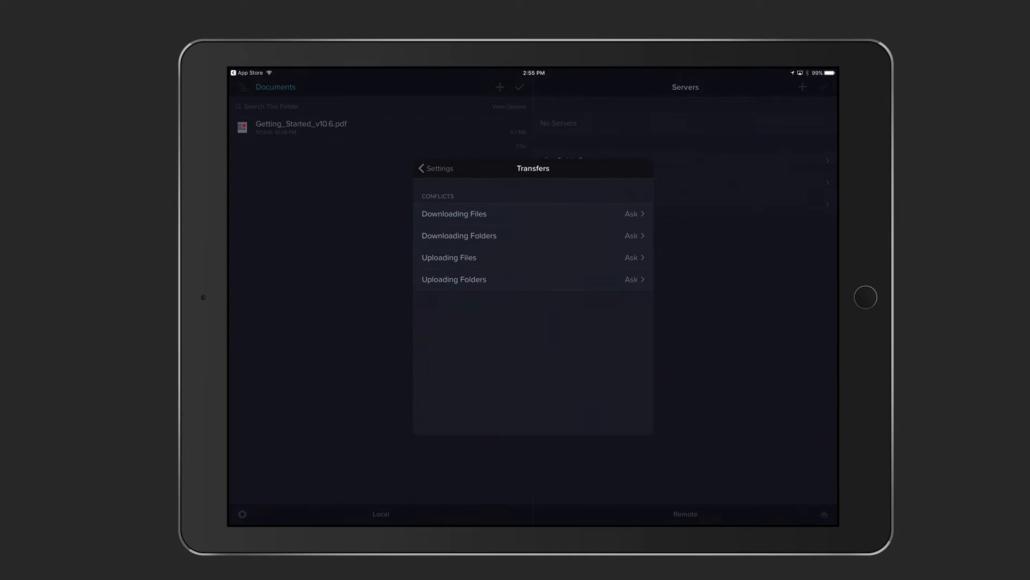
pyautogui.click(433, 168)
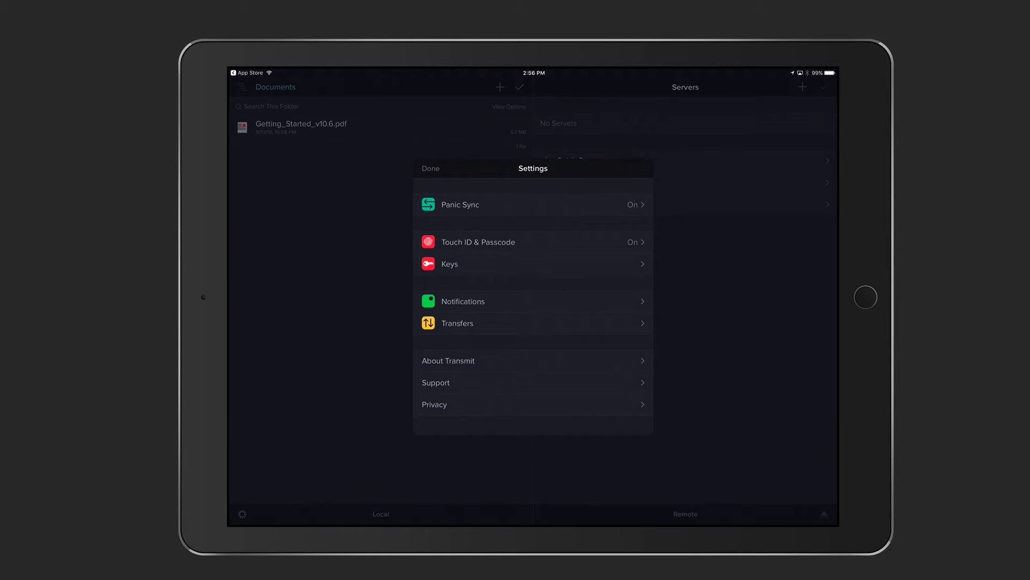
# Step: Close settings and view Getting_Started_v10.6.pdf info and permissions without changing them
pyautogui.click(429, 168)
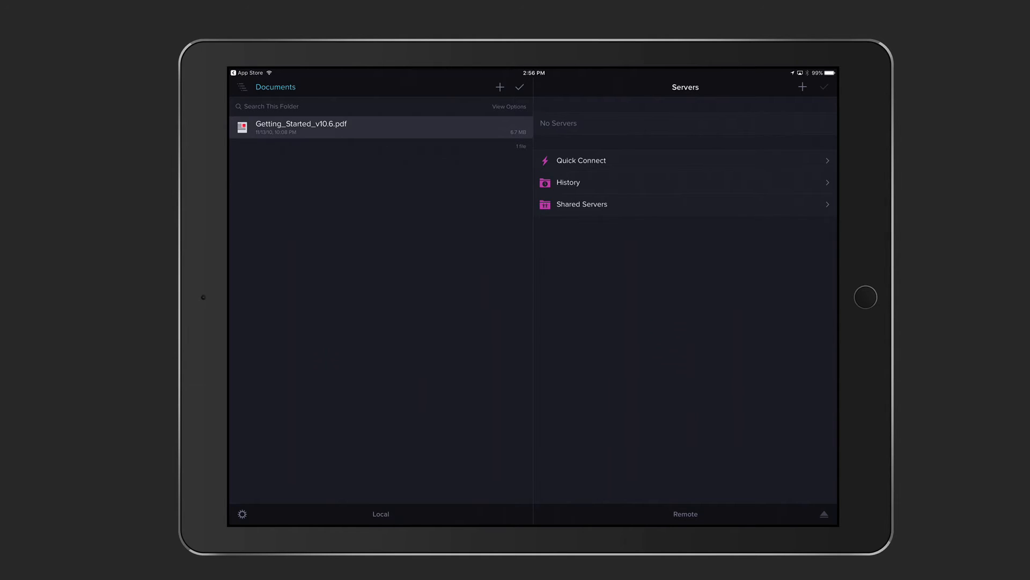
pyautogui.click(301, 128)
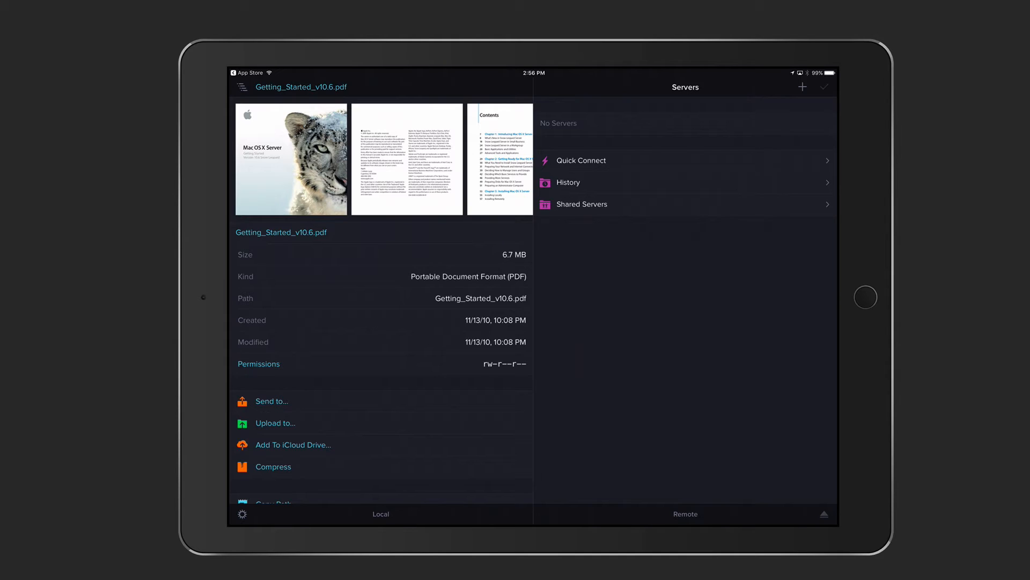
pyautogui.doubleClick(280, 231)
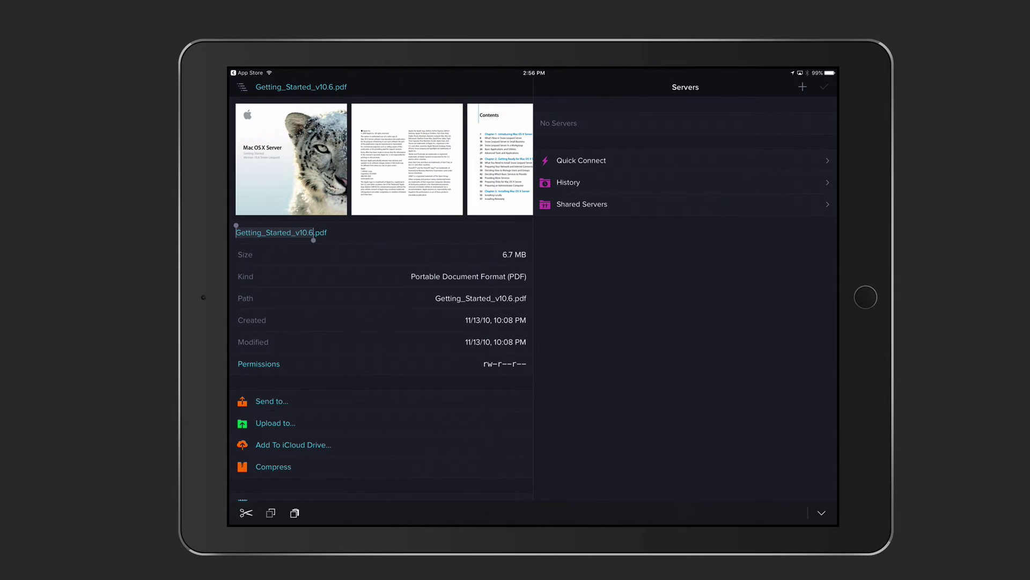
pyautogui.click(258, 364)
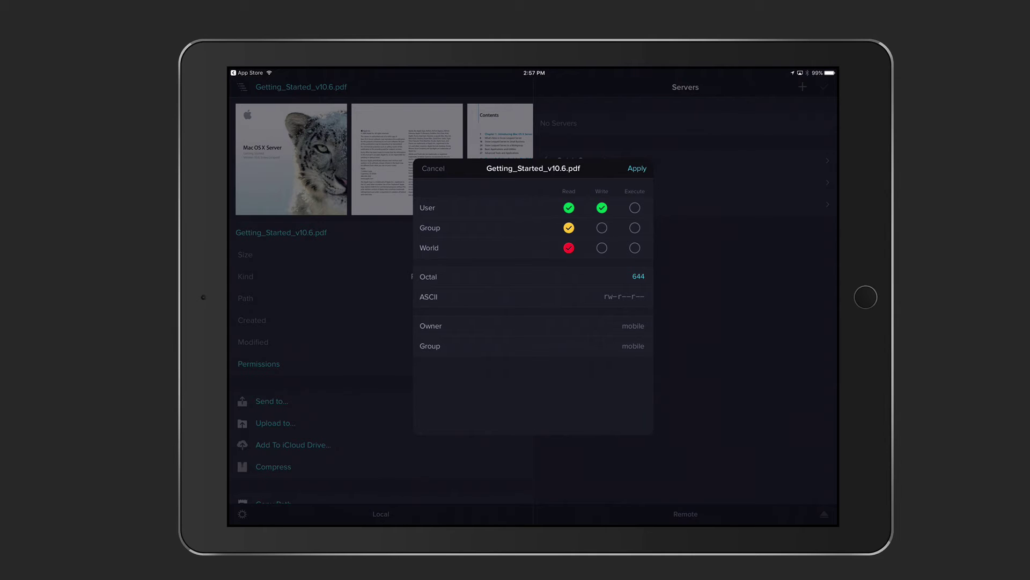
pyautogui.click(433, 168)
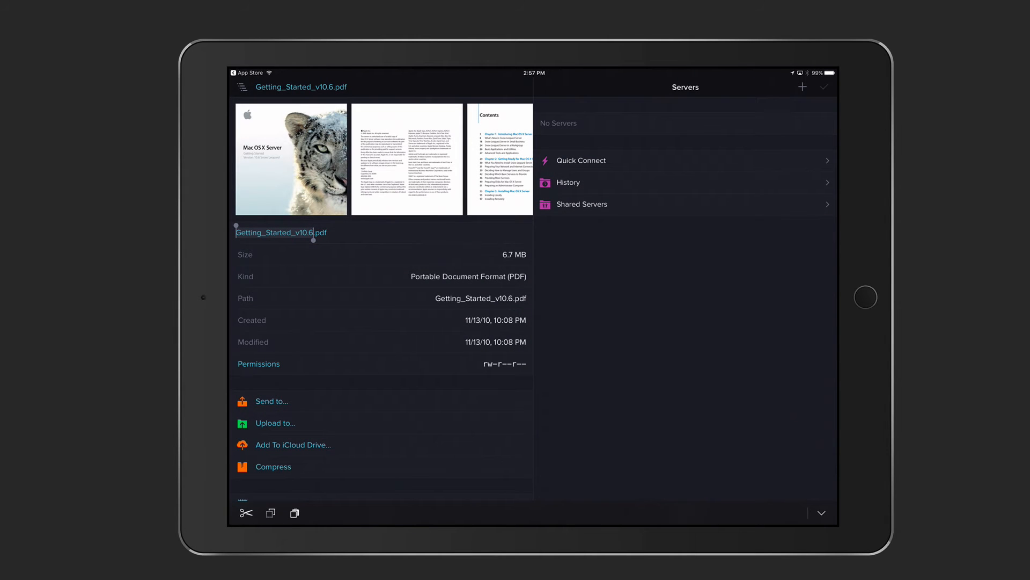
pyautogui.scroll(-3)
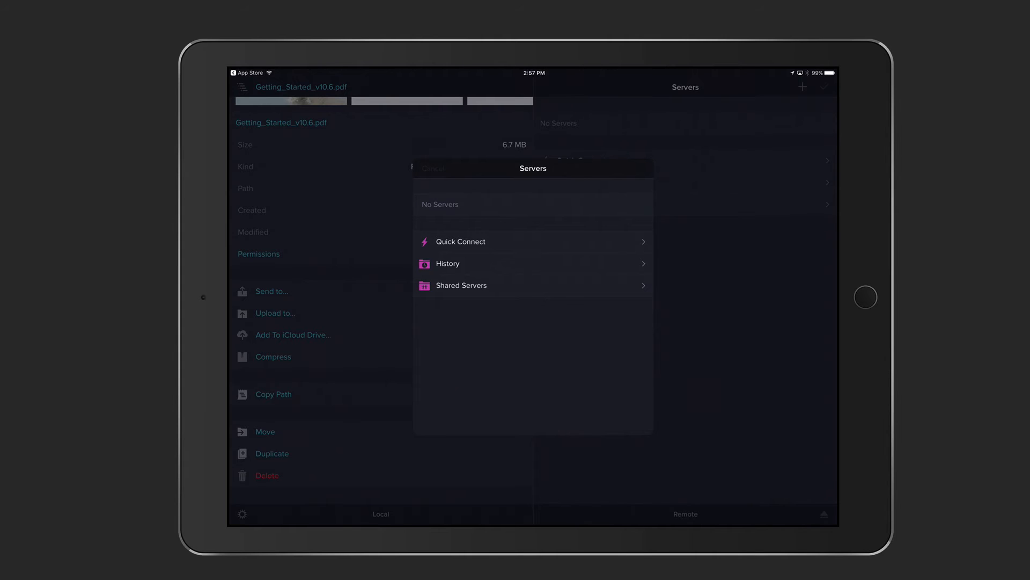
pyautogui.click(433, 169)
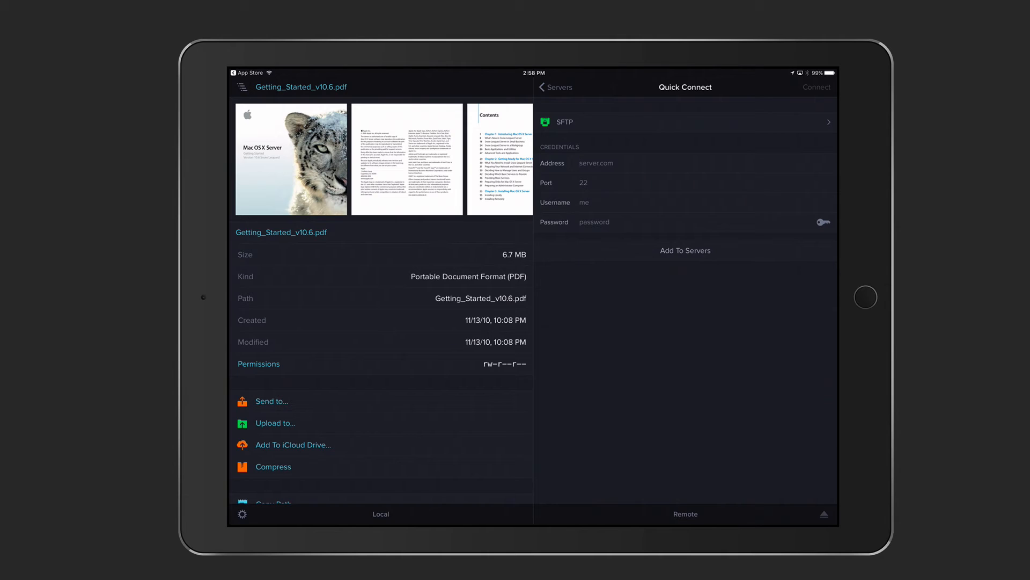
pyautogui.click(558, 87)
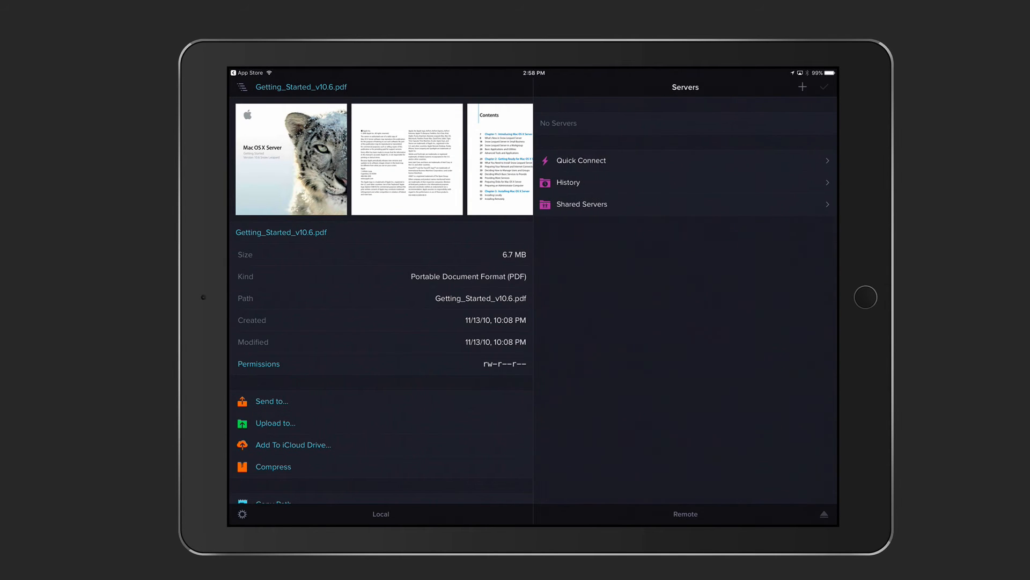
pyautogui.click(803, 86)
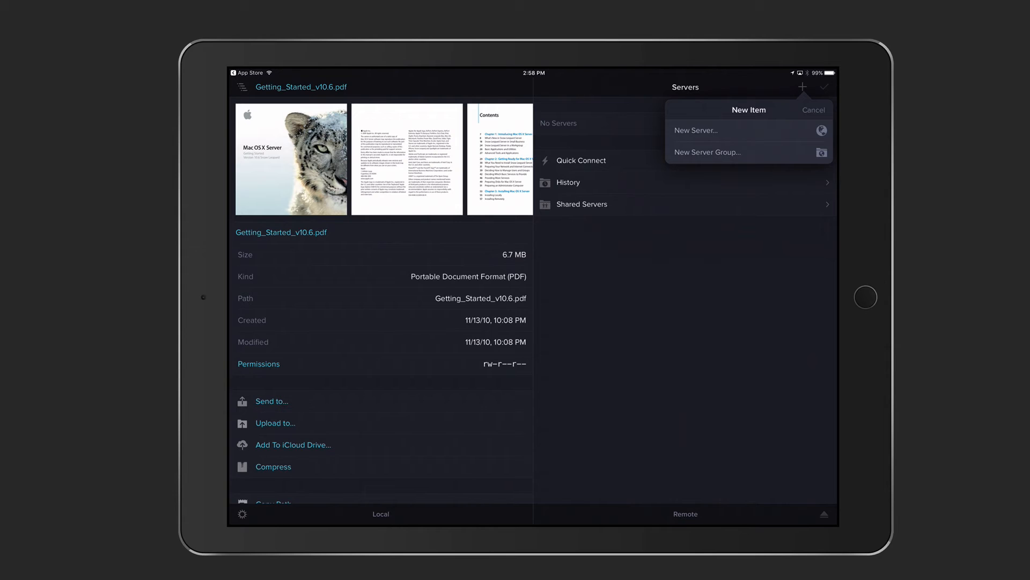
# Step: Start a Quick Connect using WebDAV via HTTPS on port 443
pyautogui.click(581, 160)
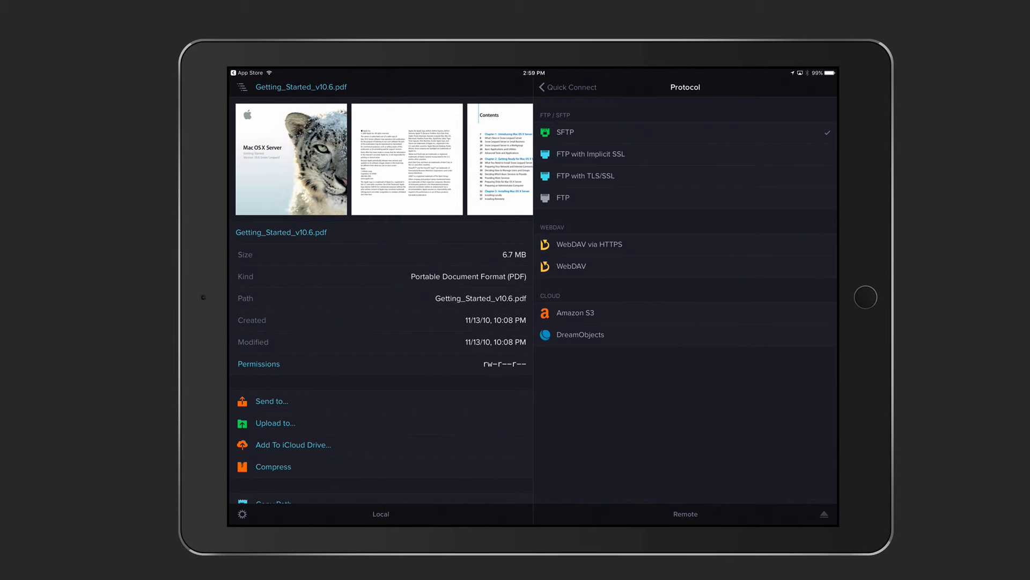
pyautogui.click(590, 244)
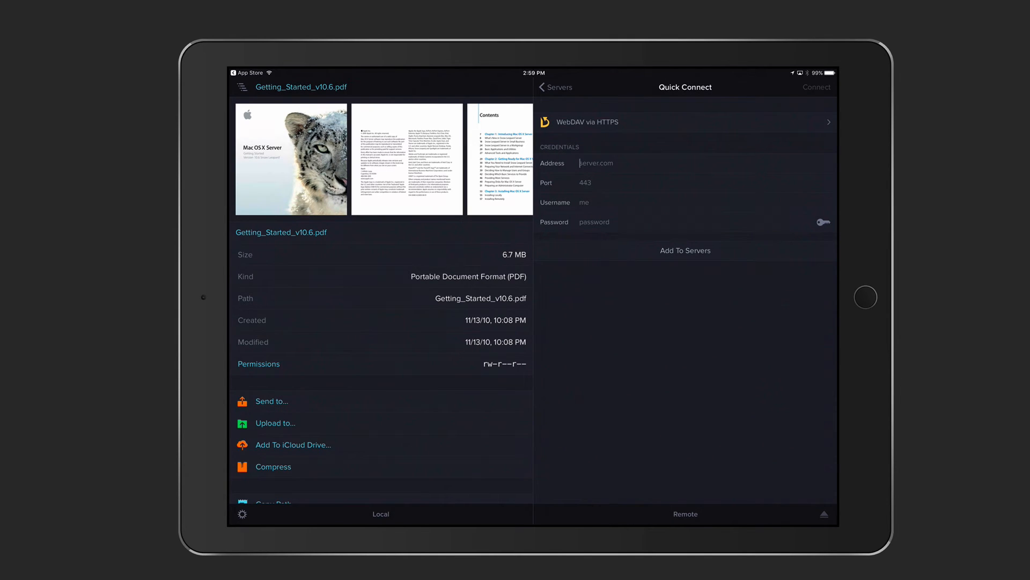
# Step: Enter the server address, username and password in the Quick Connect form
pyautogui.write('server.[blurred].com')
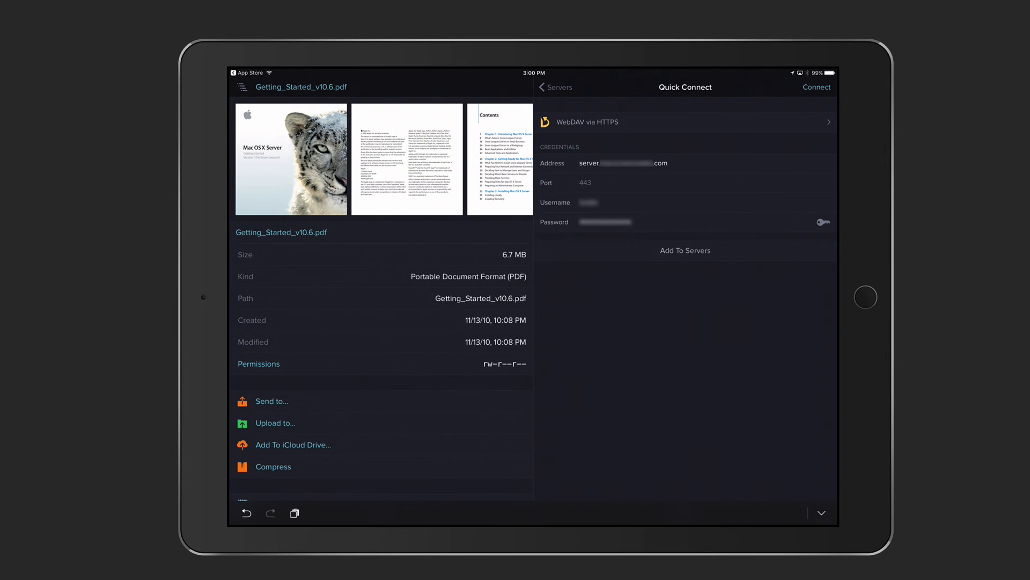
# Step: Add the connection to Servers with nickname 'Home Server', check the password options, and save it
pyautogui.click(685, 250)
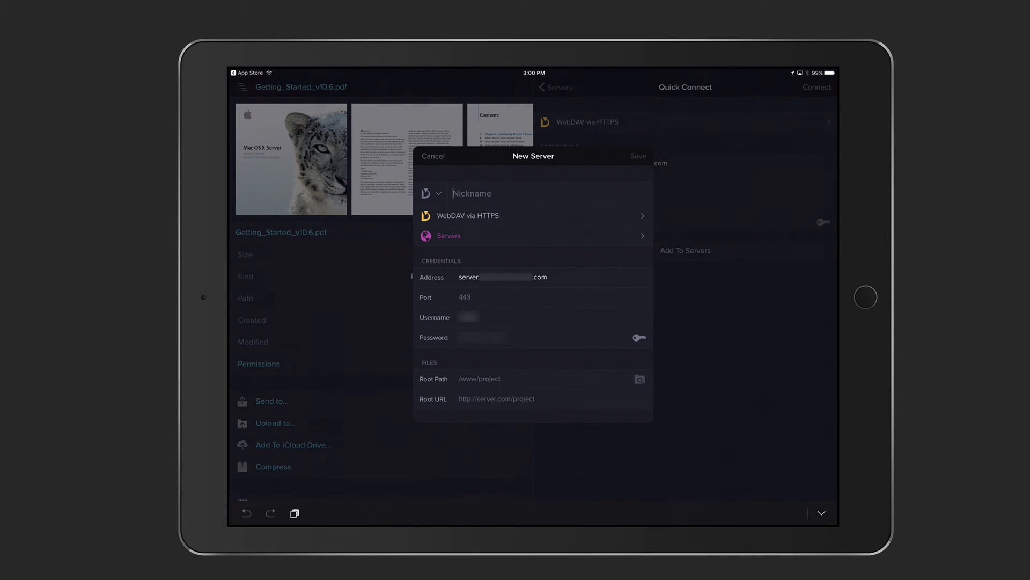
pyautogui.write('Home Serv')
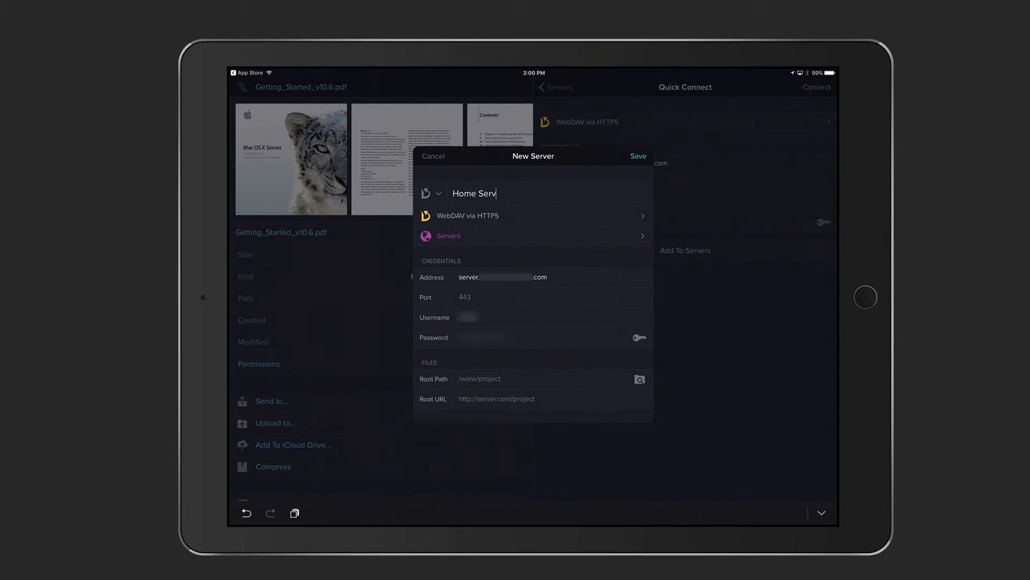
pyautogui.write('er')
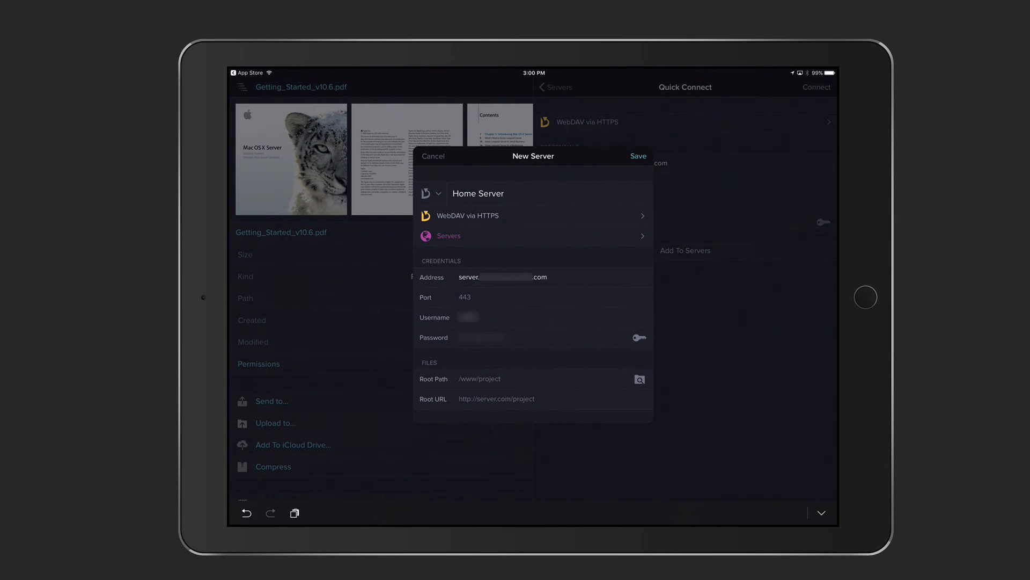
pyautogui.click(638, 337)
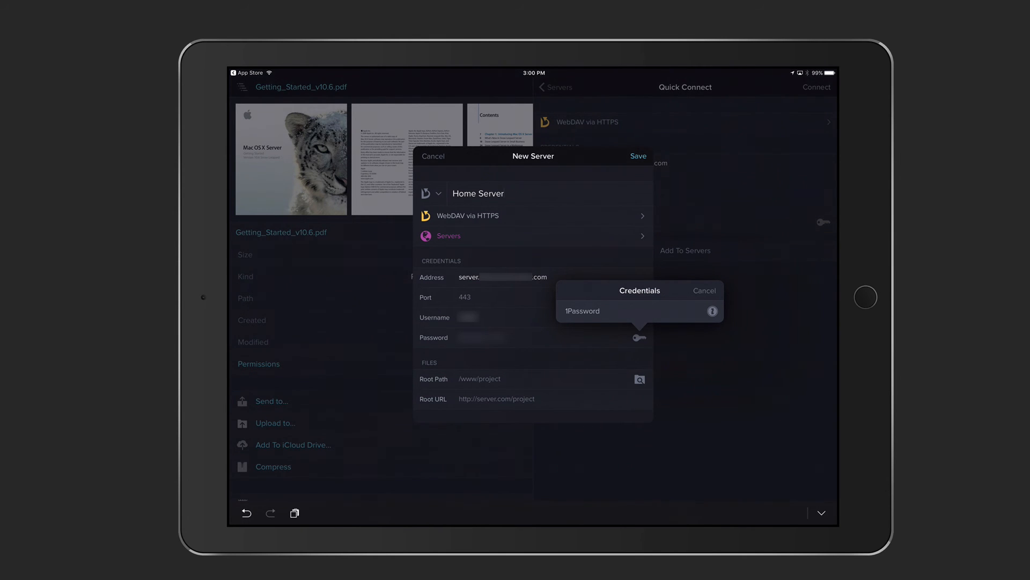
pyautogui.click(704, 291)
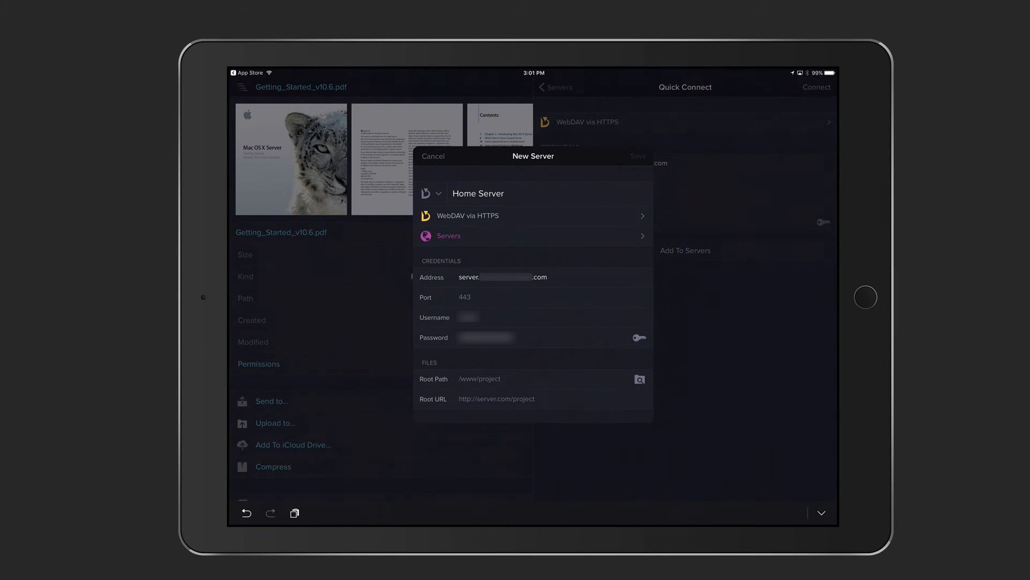
pyautogui.click(433, 156)
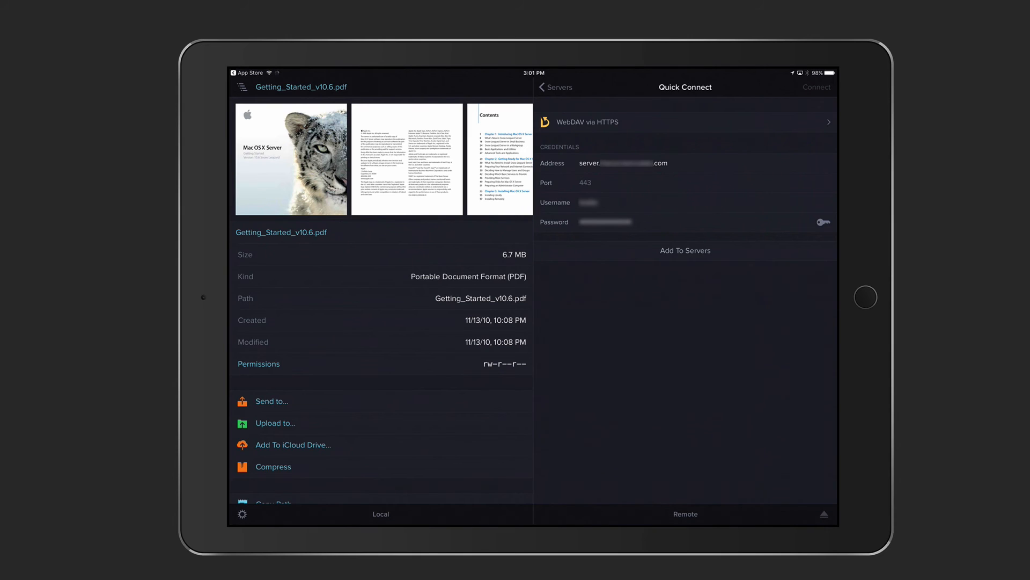
# Step: Connect to the server and view the JPEG's details inside Server Test/Project x
pyautogui.click(816, 87)
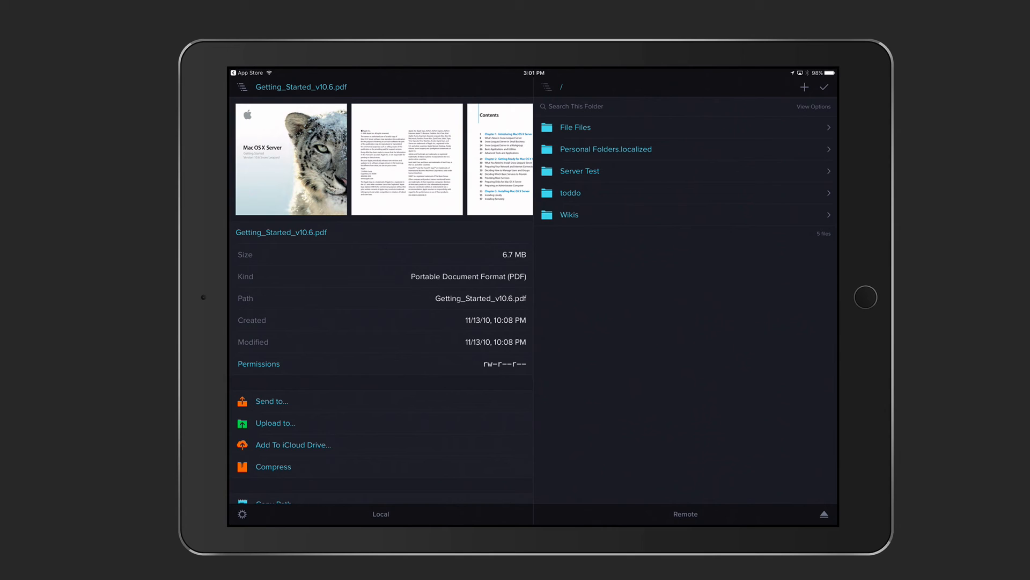
pyautogui.click(579, 171)
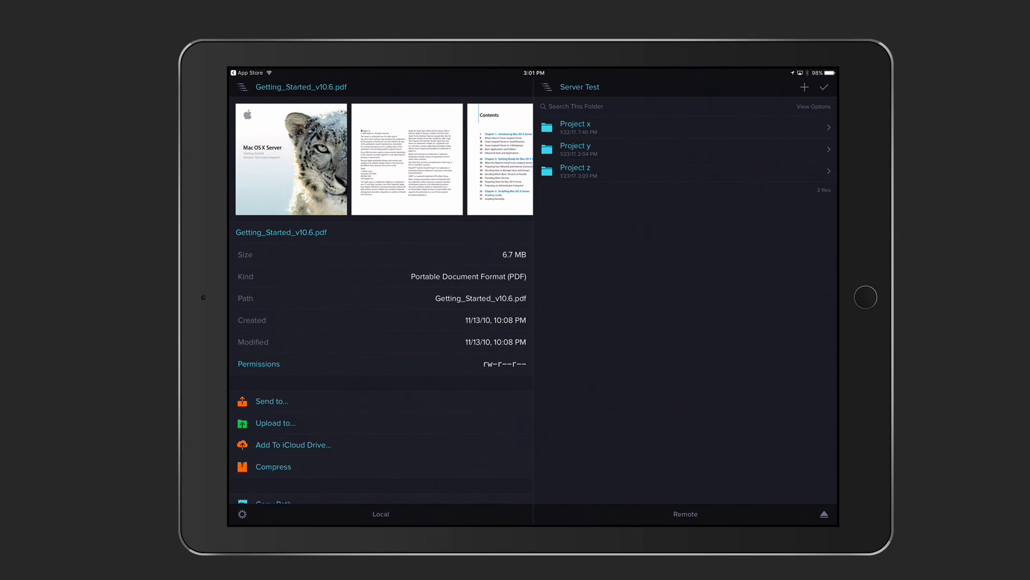
pyautogui.click(574, 124)
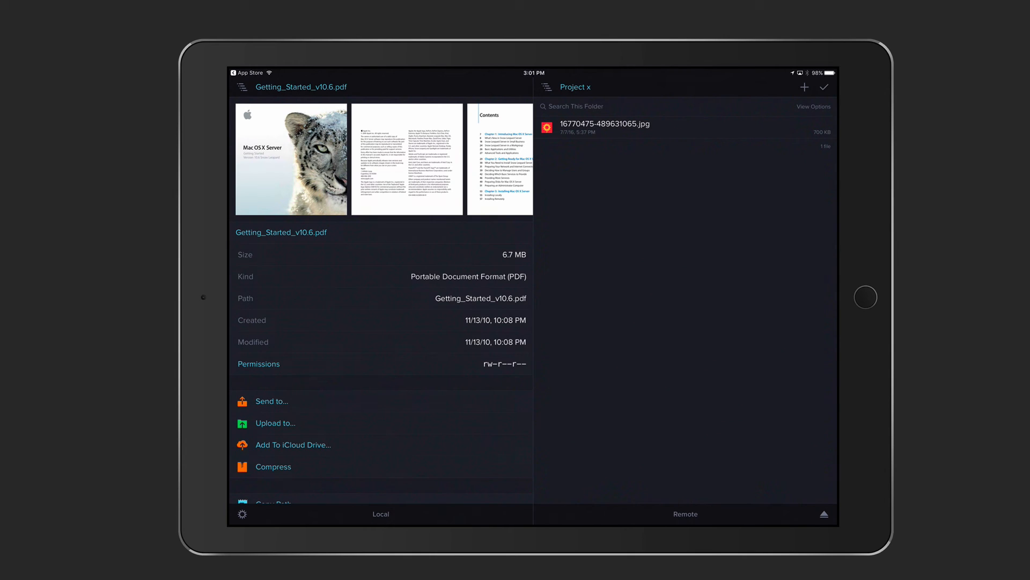
pyautogui.click(604, 125)
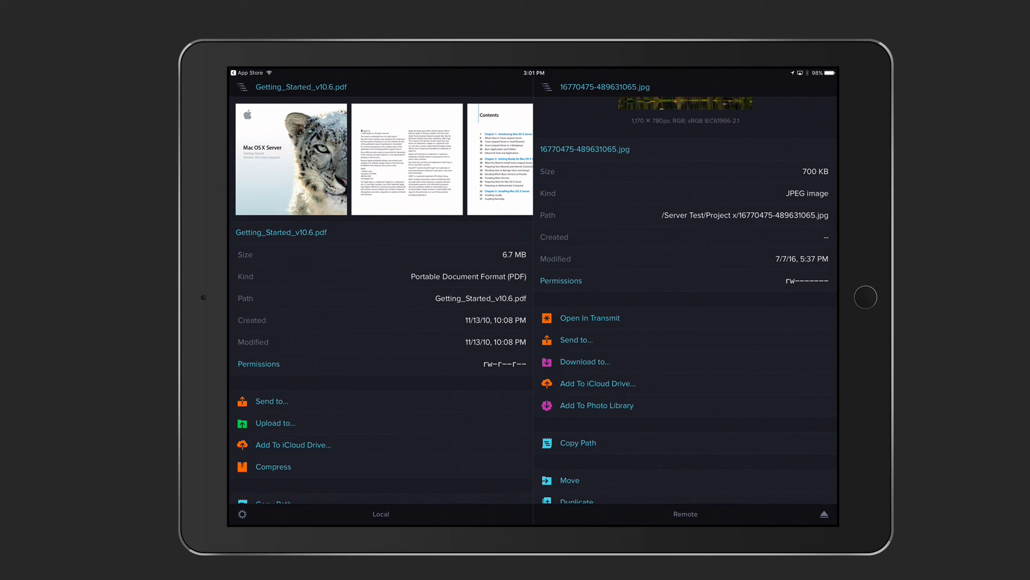
pyautogui.scroll(-3)
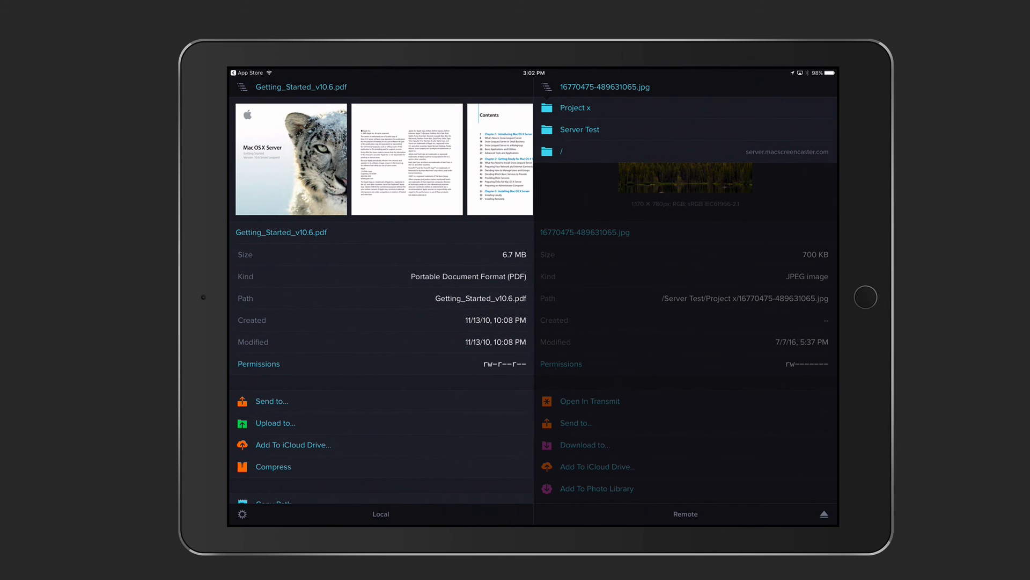
# Step: Go back up to Server Test and select the Project x and Project y folders
pyautogui.click(588, 129)
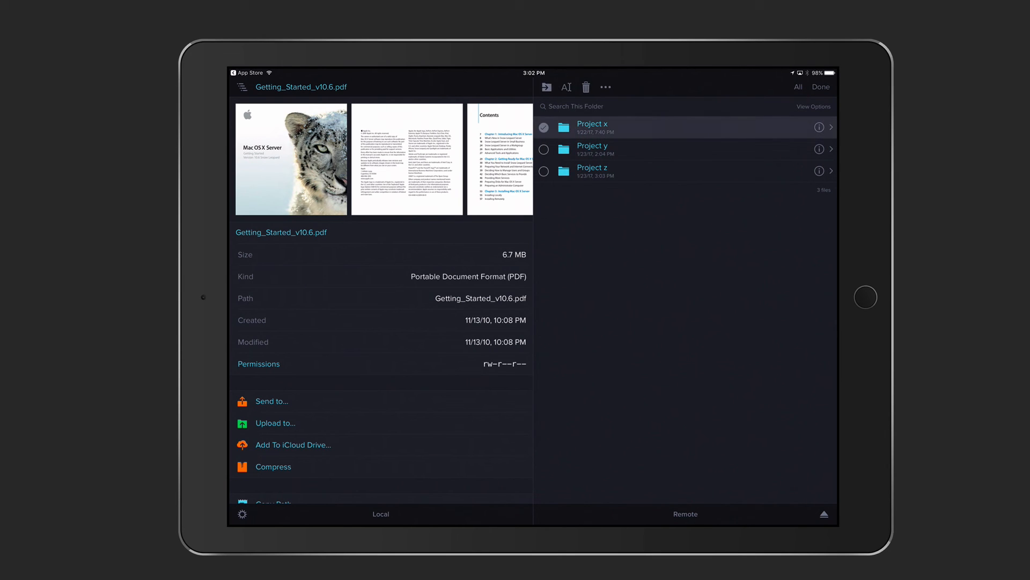
pyautogui.click(543, 151)
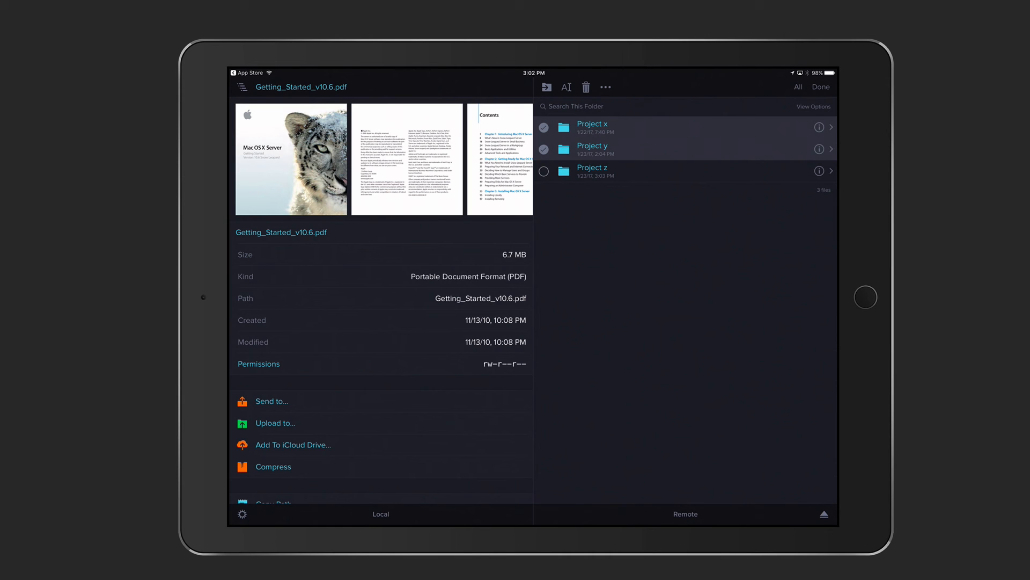
# Step: Glance at View Options and the ••• actions for the selection, dismissing both without changes
pyautogui.click(813, 107)
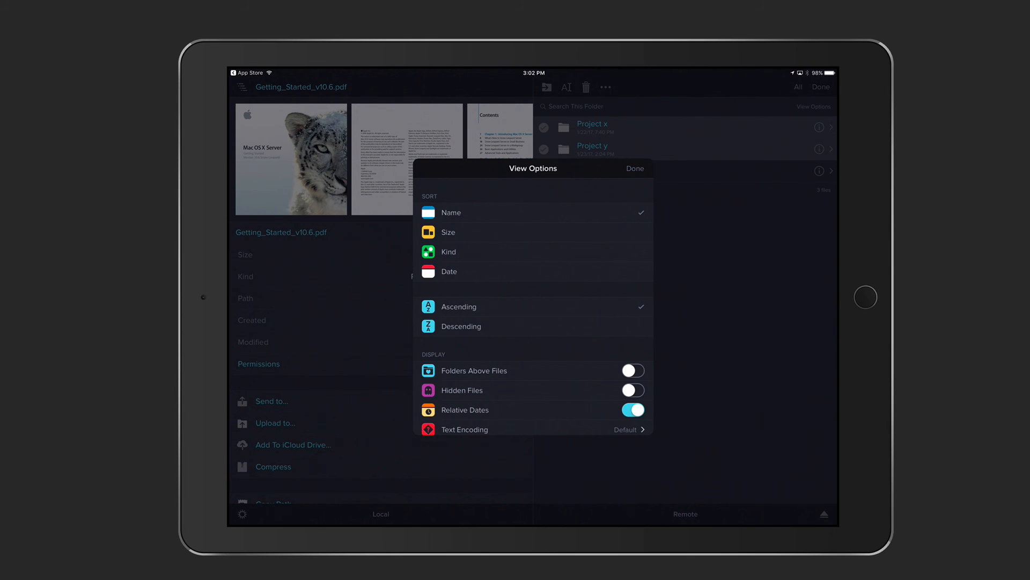
pyautogui.scroll(3)
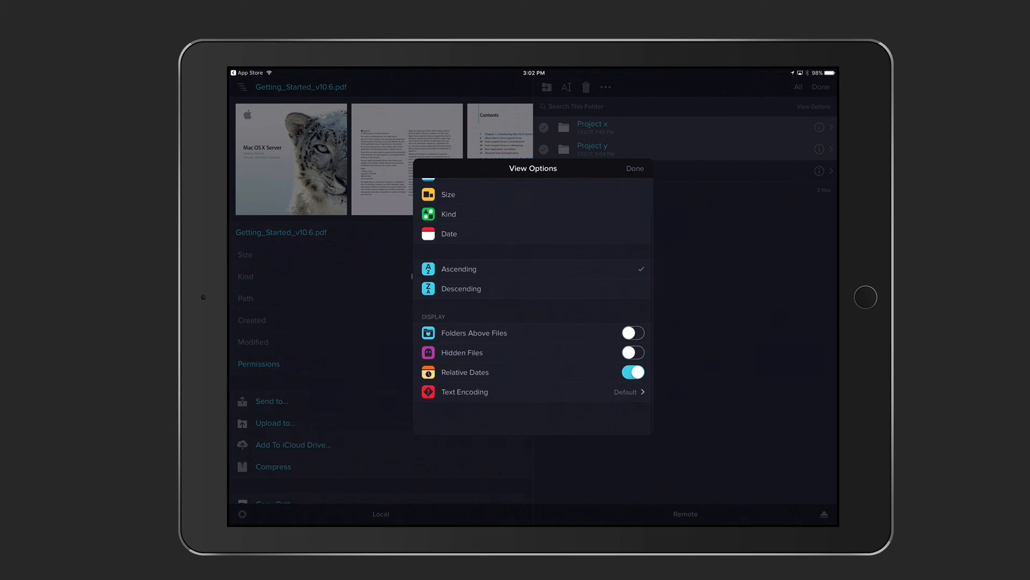
pyautogui.scroll(-3)
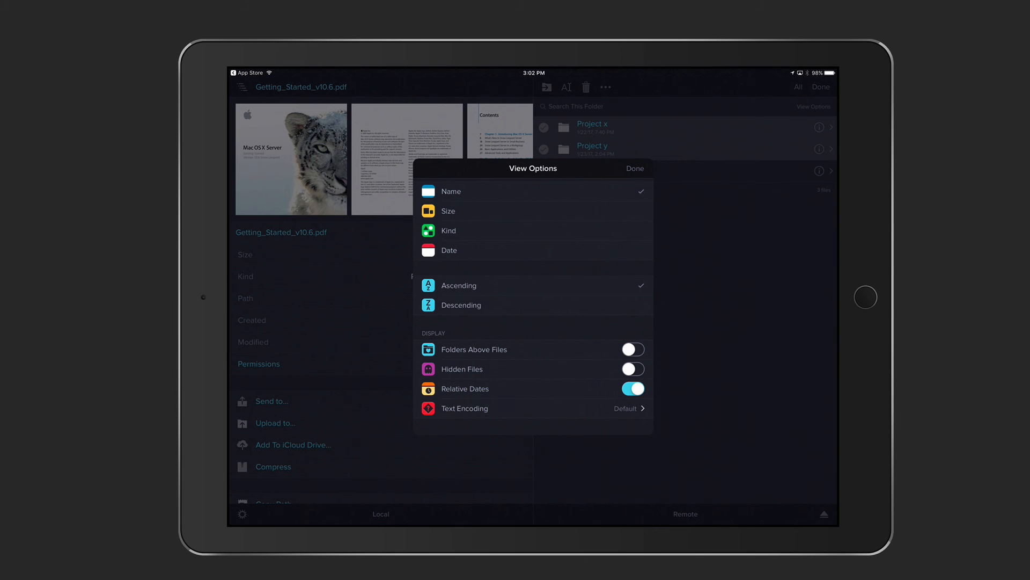
pyautogui.click(633, 168)
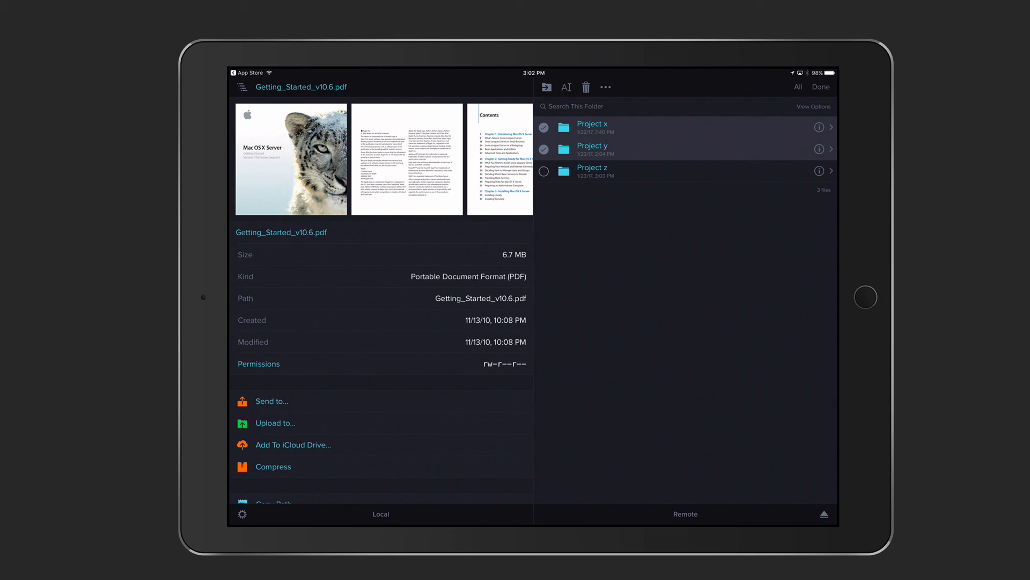
pyautogui.click(605, 87)
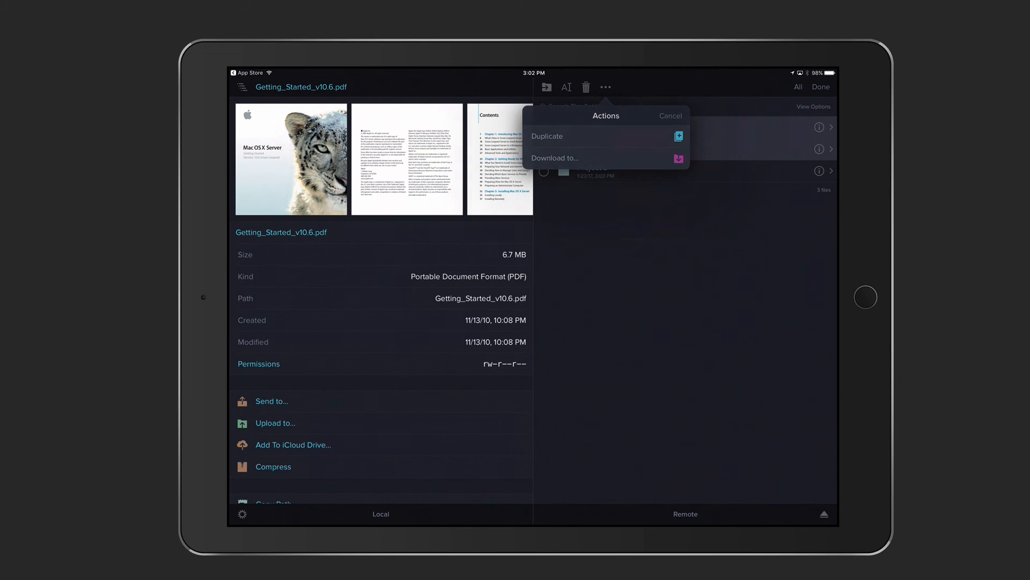
pyautogui.click(670, 116)
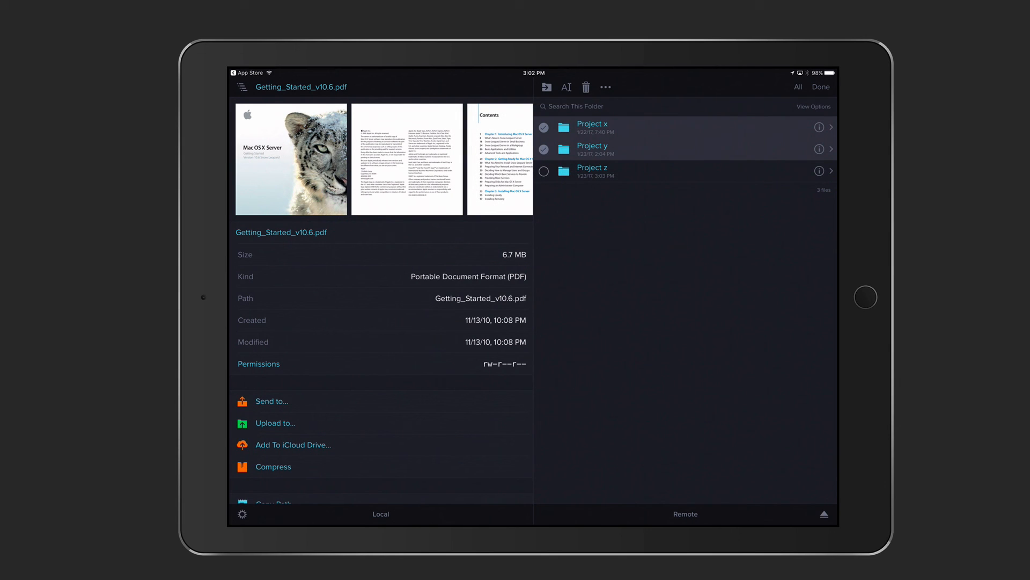
# Step: Finish folder selection, browse into public_html and show the details of about_me.html
pyautogui.click(820, 87)
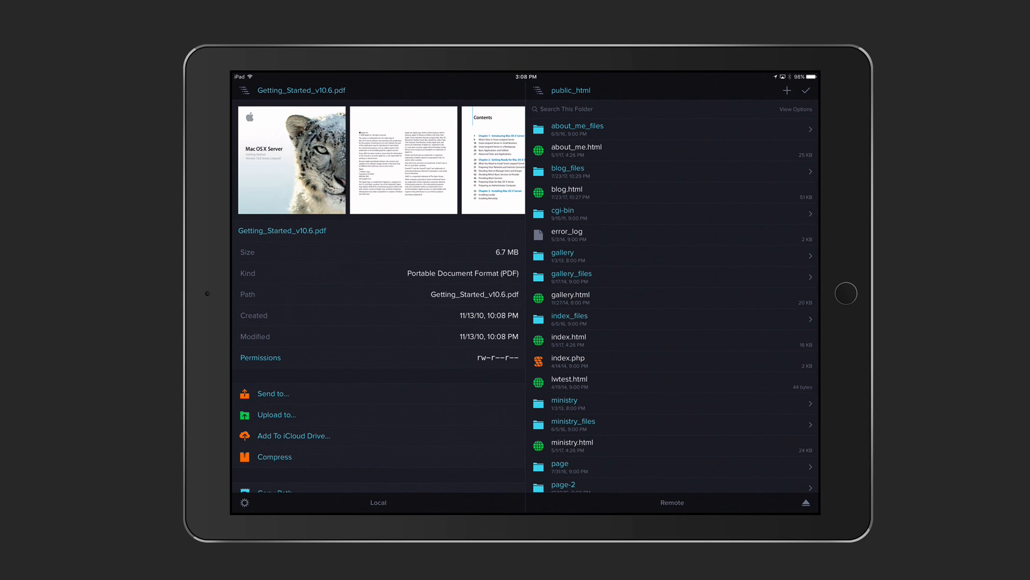
pyautogui.click(577, 147)
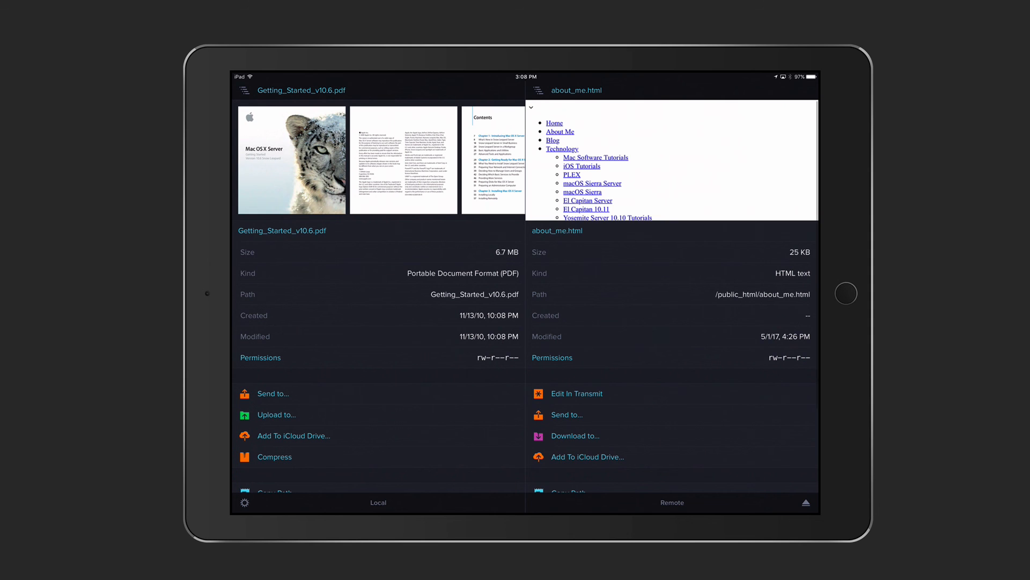
pyautogui.scroll(-3)
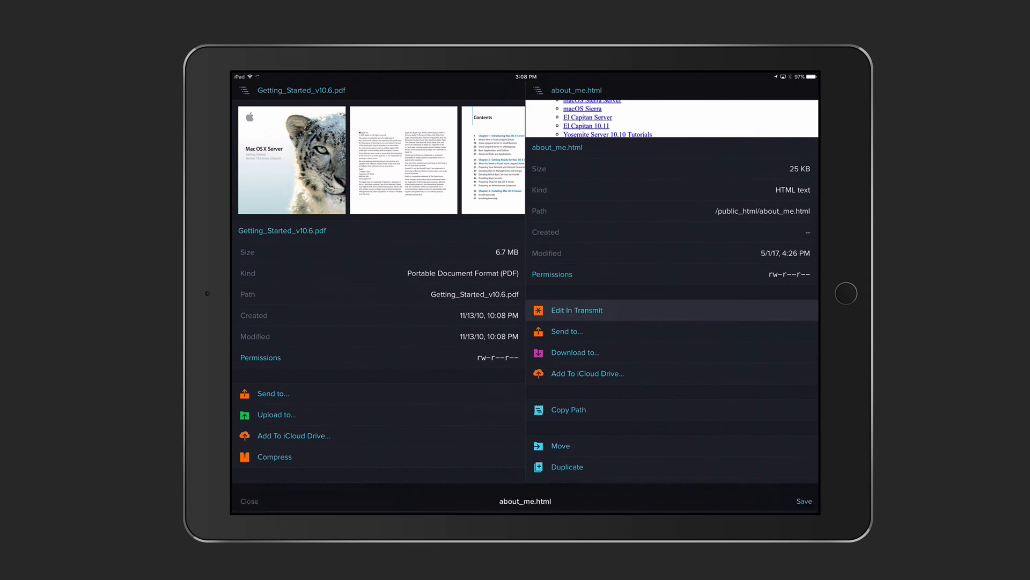
pyautogui.click(581, 309)
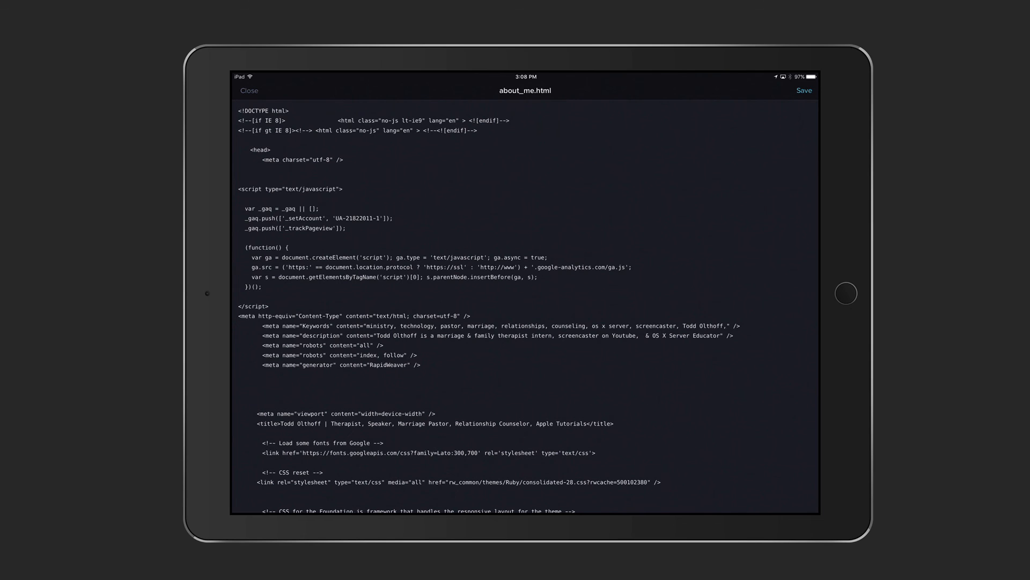
pyautogui.click(247, 90)
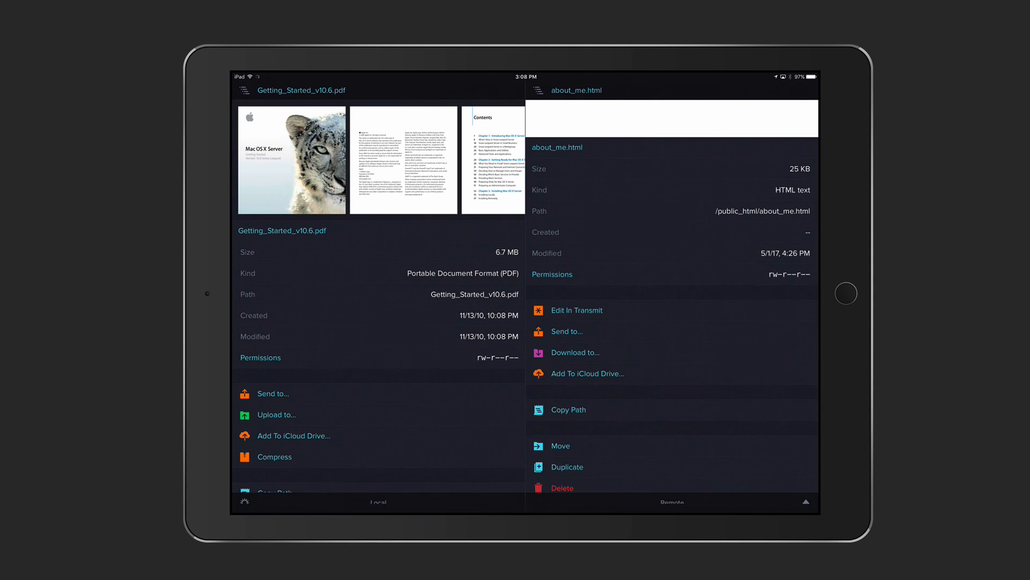
pyautogui.scroll(3)
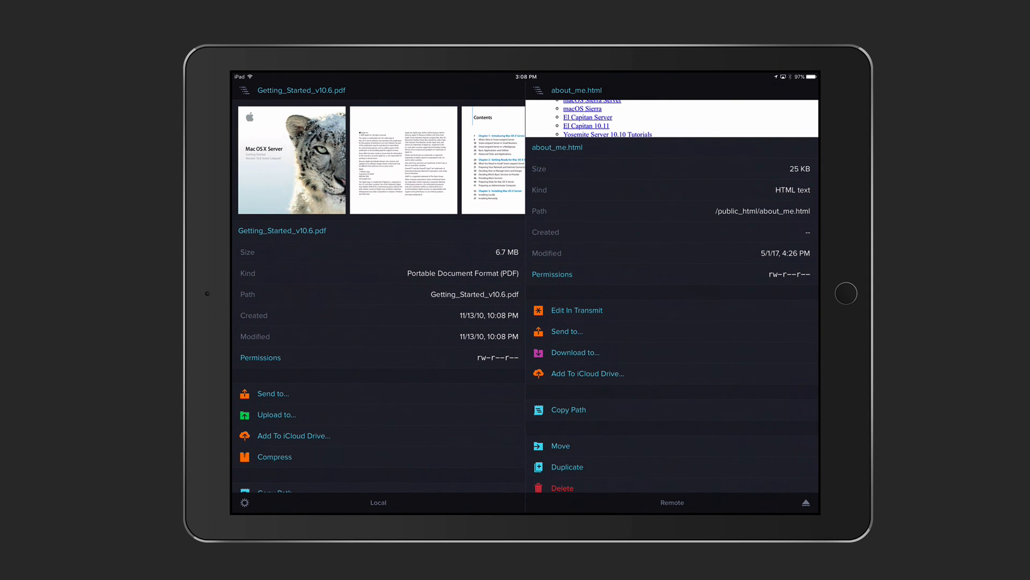